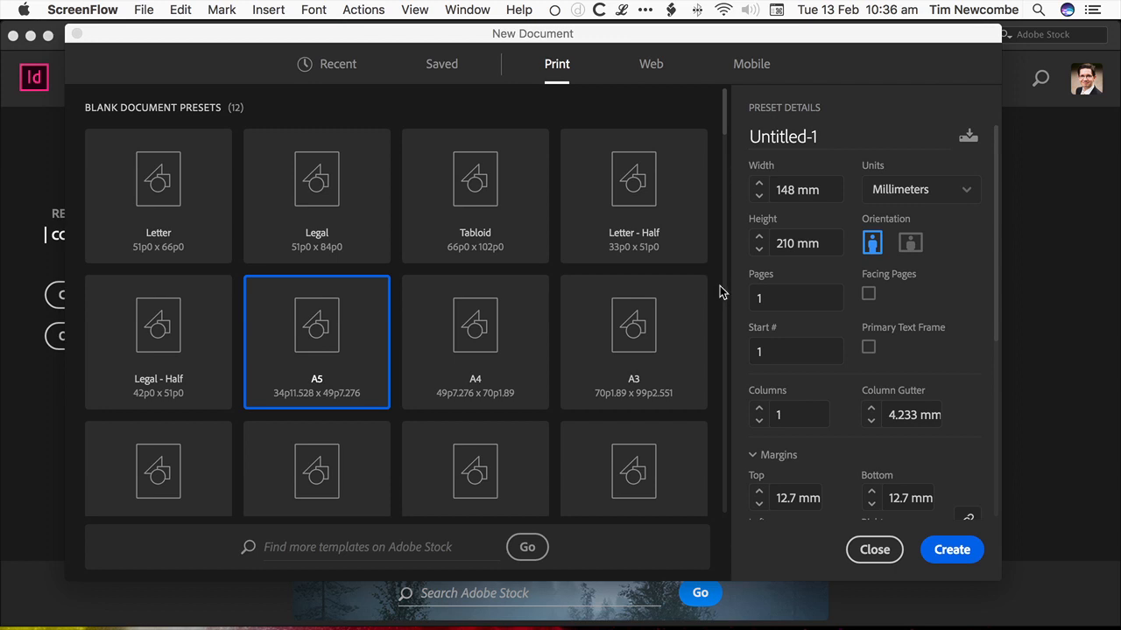
mouse_move(727, 286)
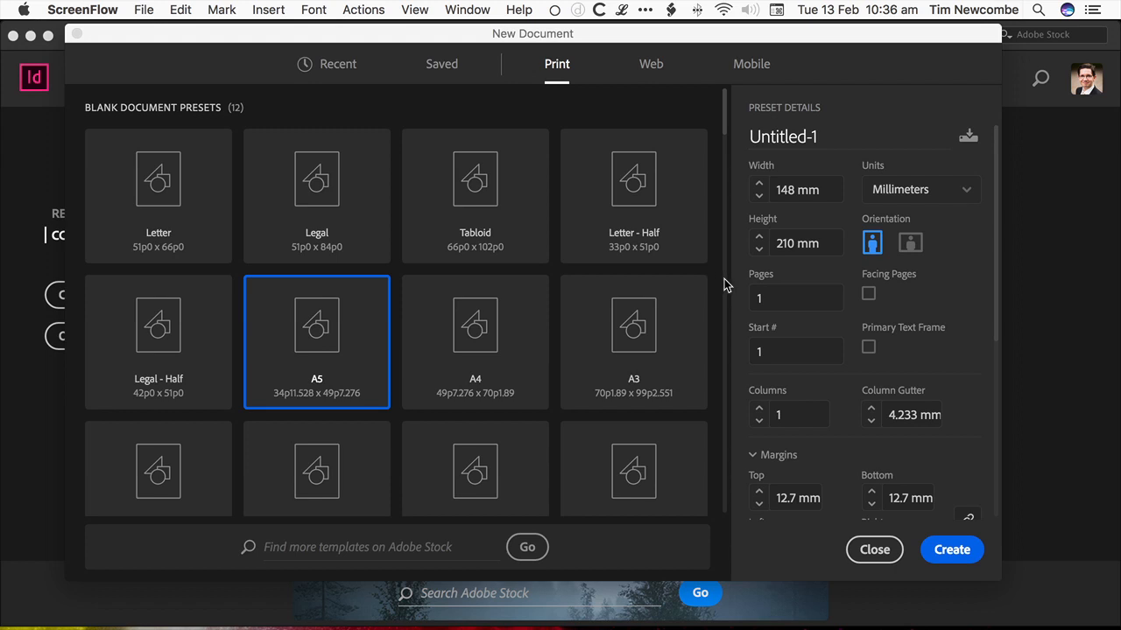
mouse_move(367, 329)
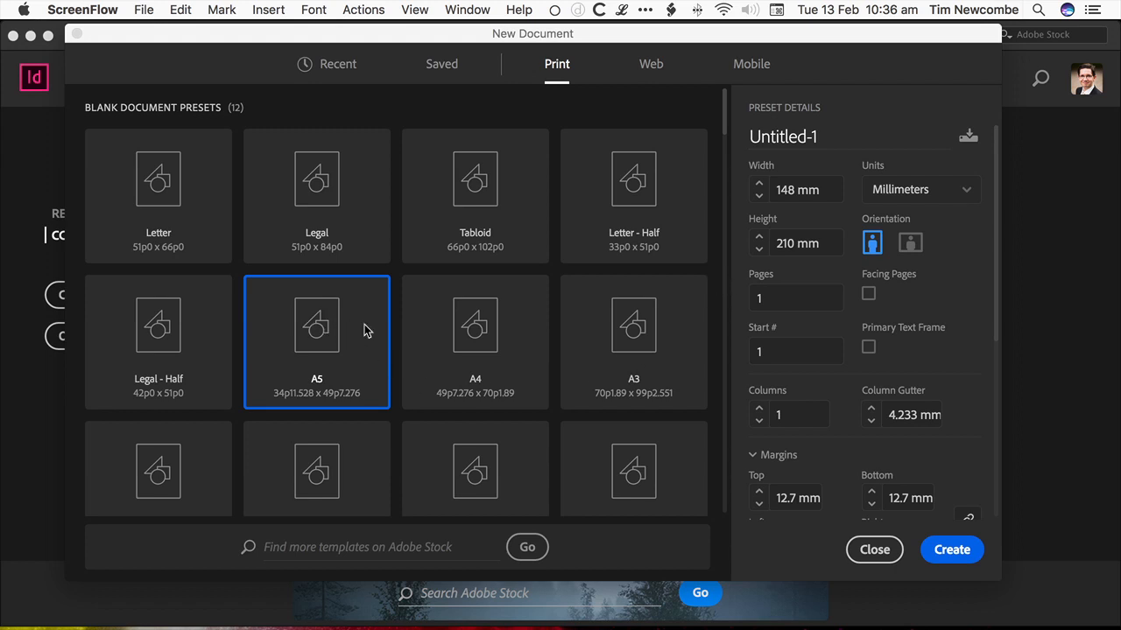
mouse_move(721, 336)
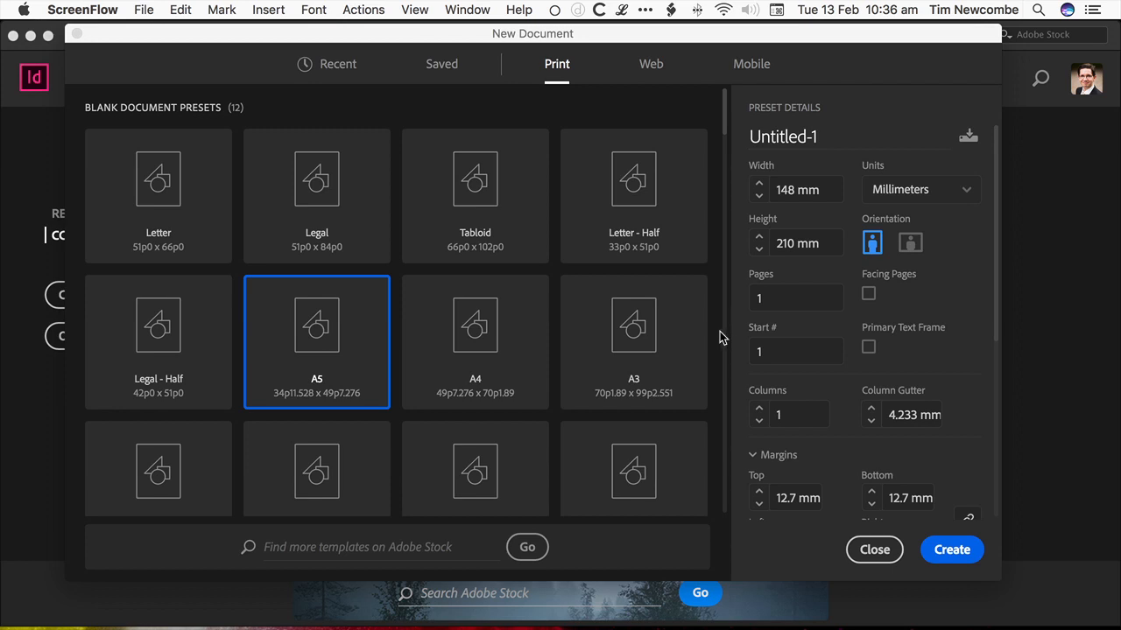
mouse_move(714, 336)
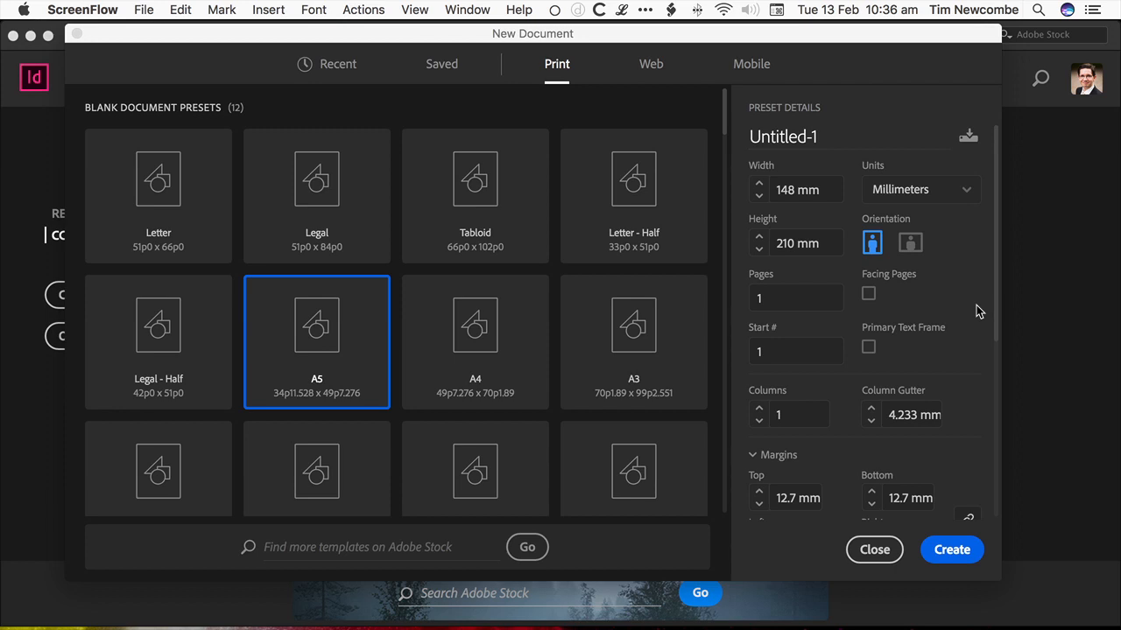
mouse_move(974, 315)
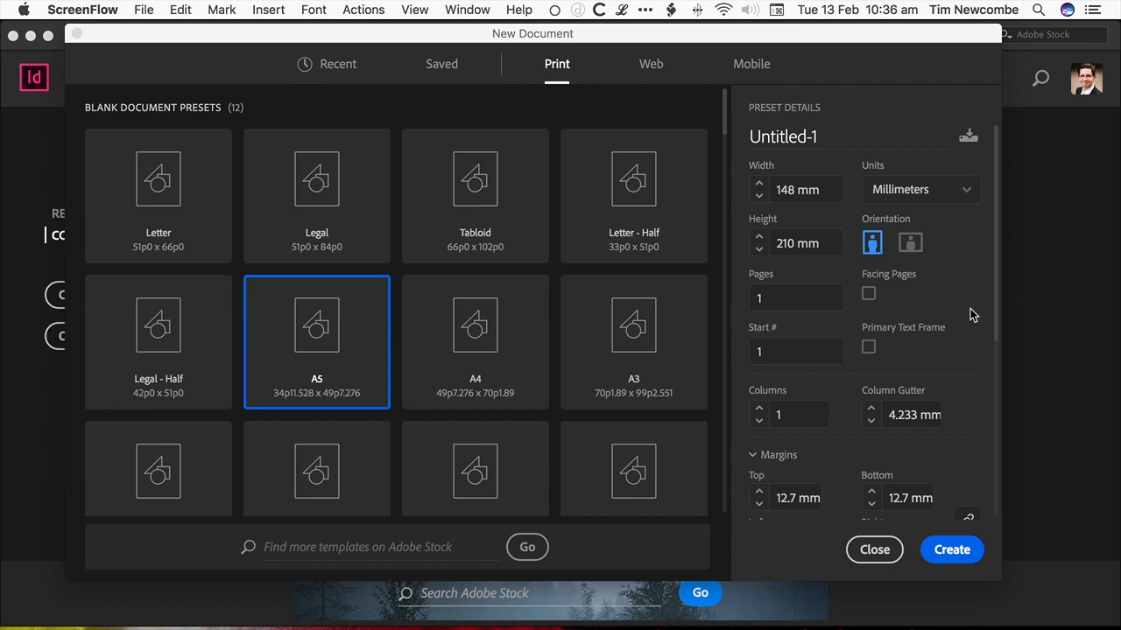
Set Top, Bottom, Left and Right margins of the A5 preset to 0 mm
scroll(down, 3)
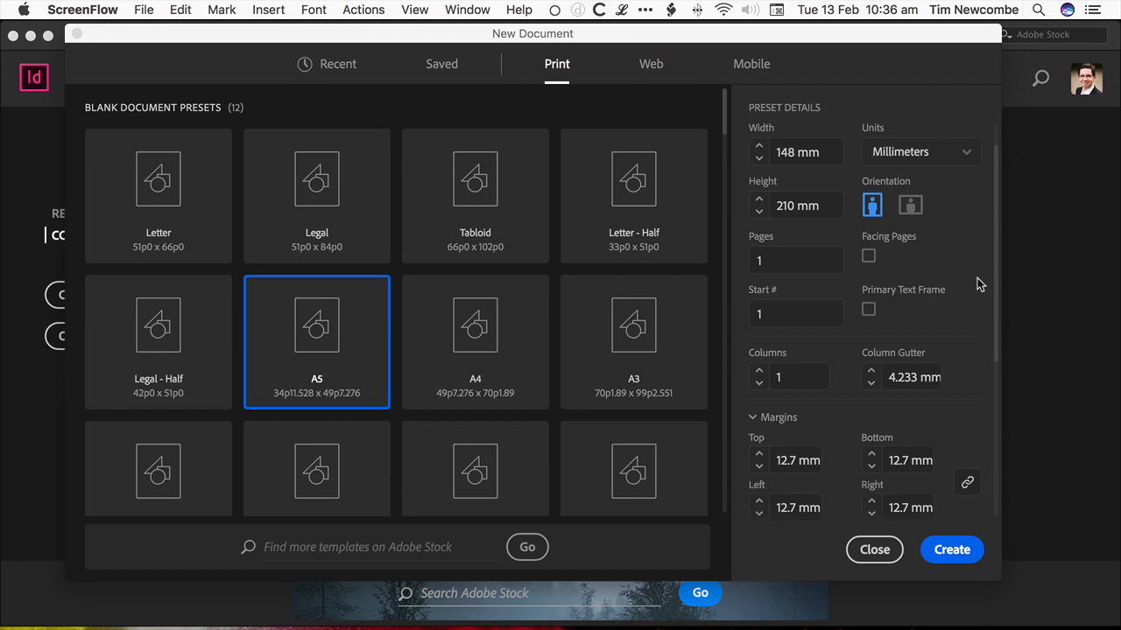
scroll(down, 3)
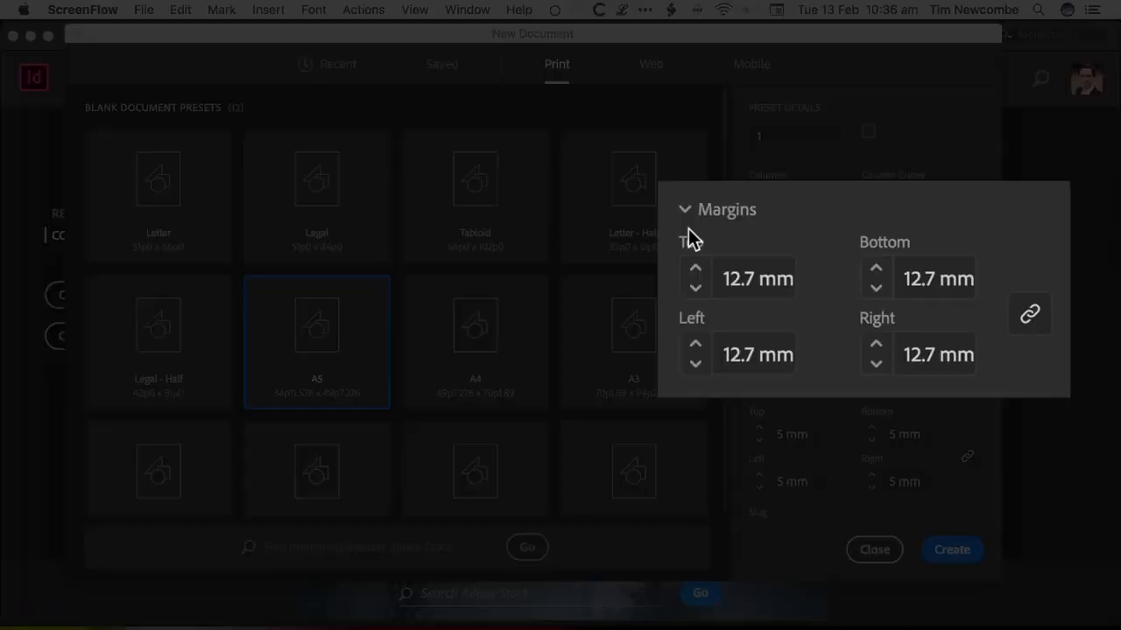
mouse_move(658, 279)
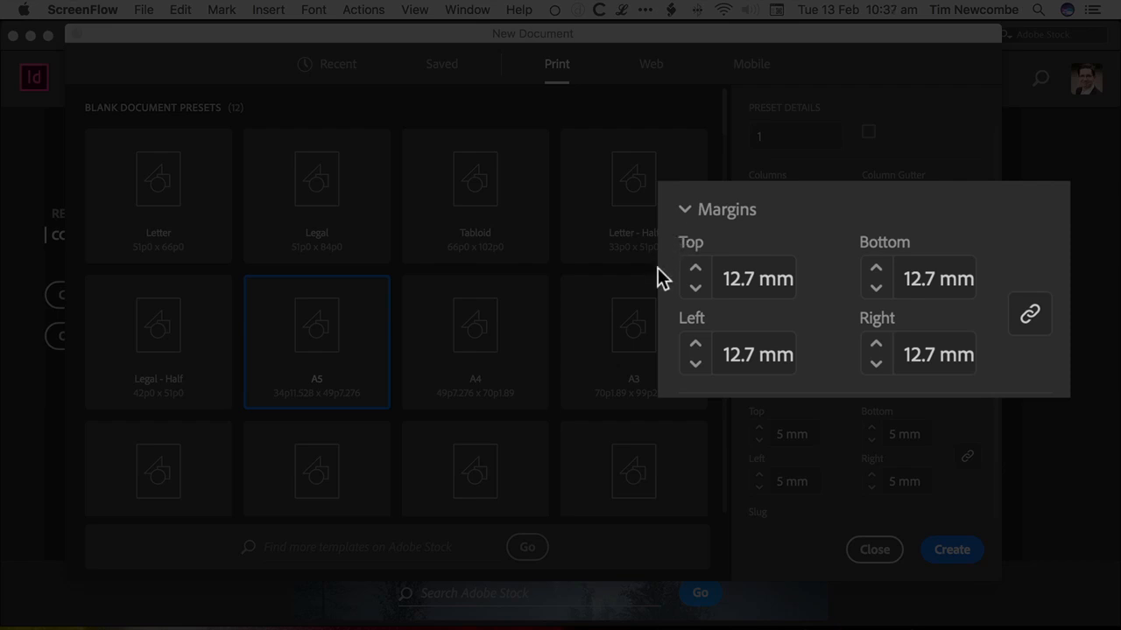
mouse_move(982, 396)
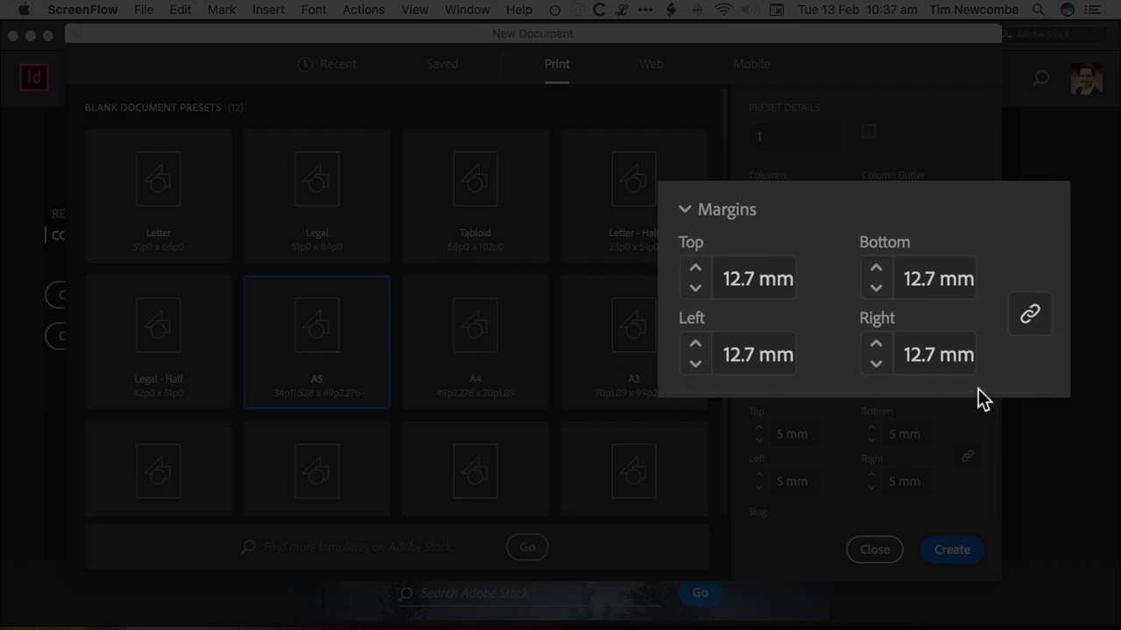
mouse_move(697, 291)
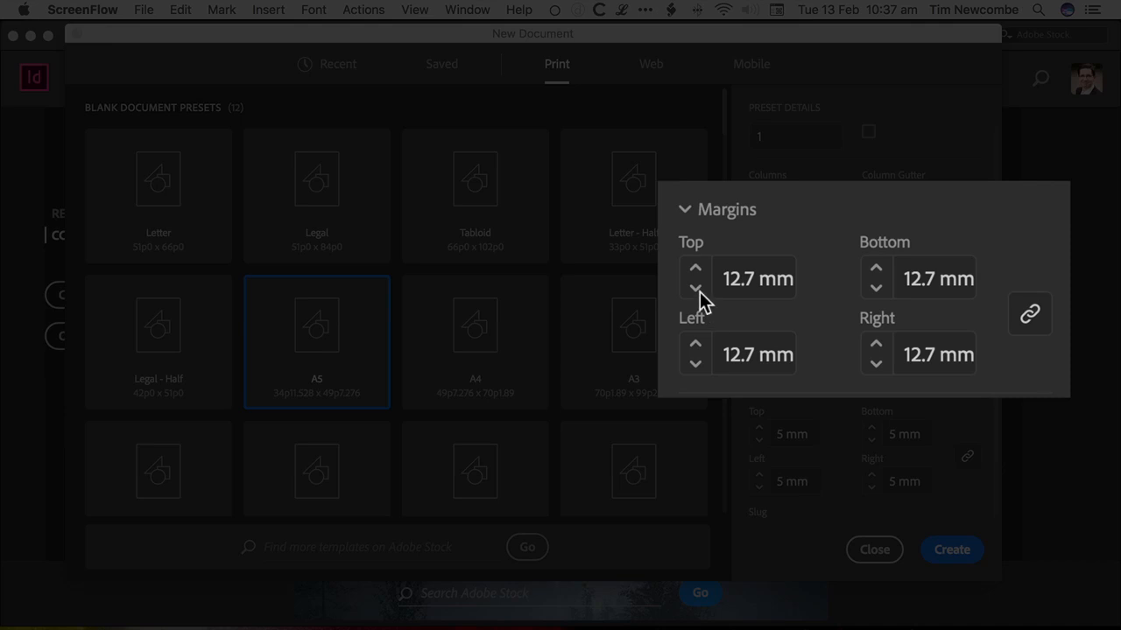
mouse_move(697, 298)
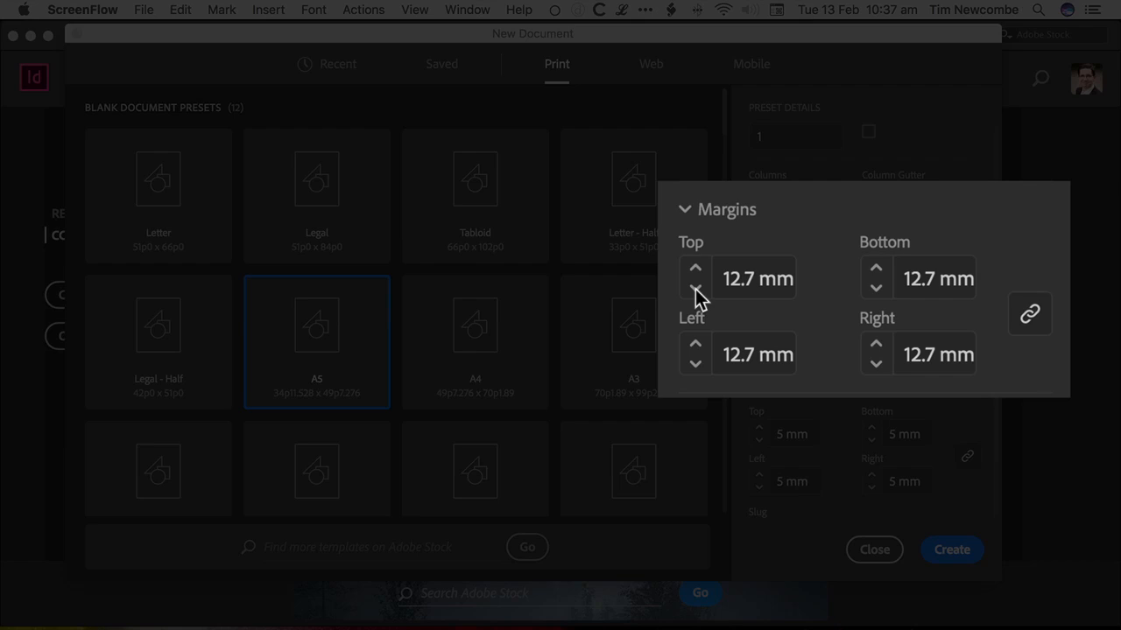
click(754, 279)
text(0)
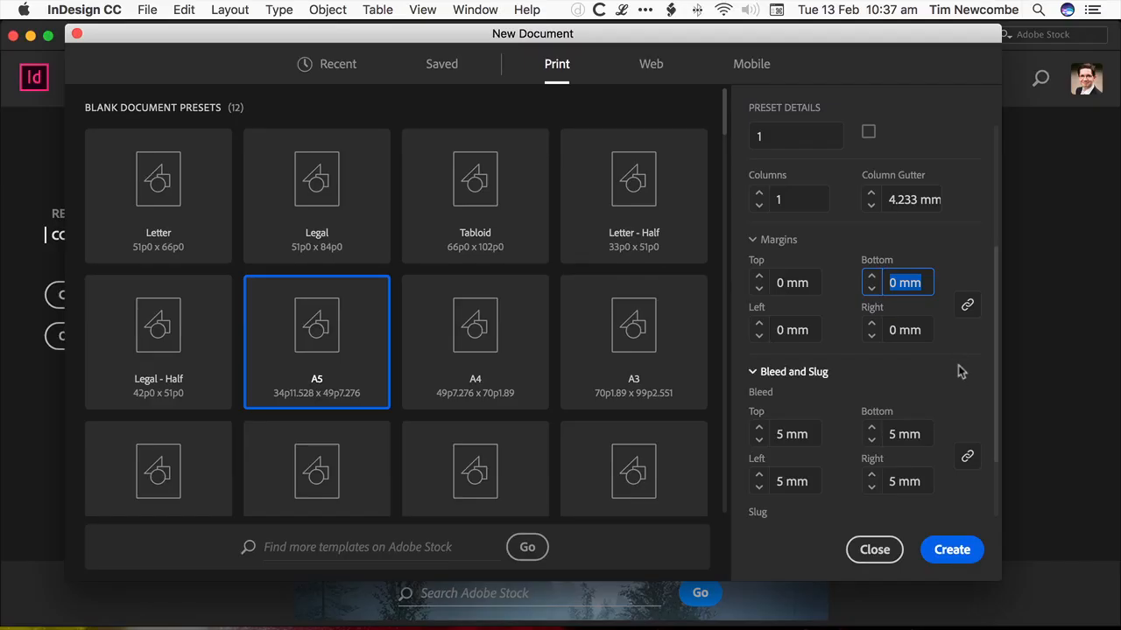
mouse_move(953, 534)
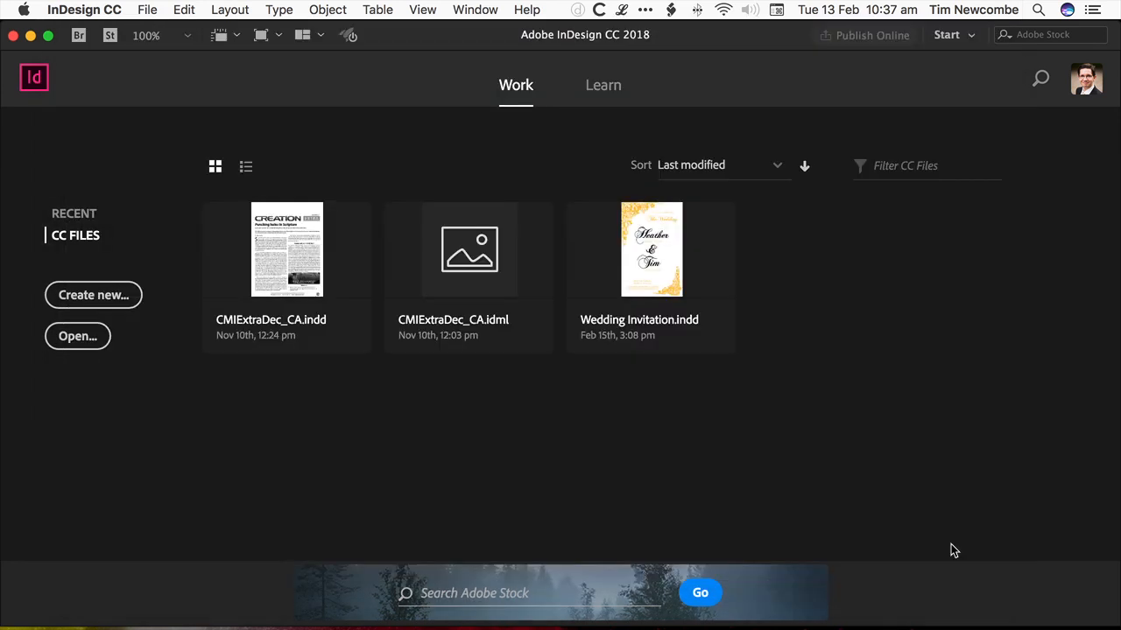
Create the blank A5 document and show its Pages panel with one page
click(93, 294)
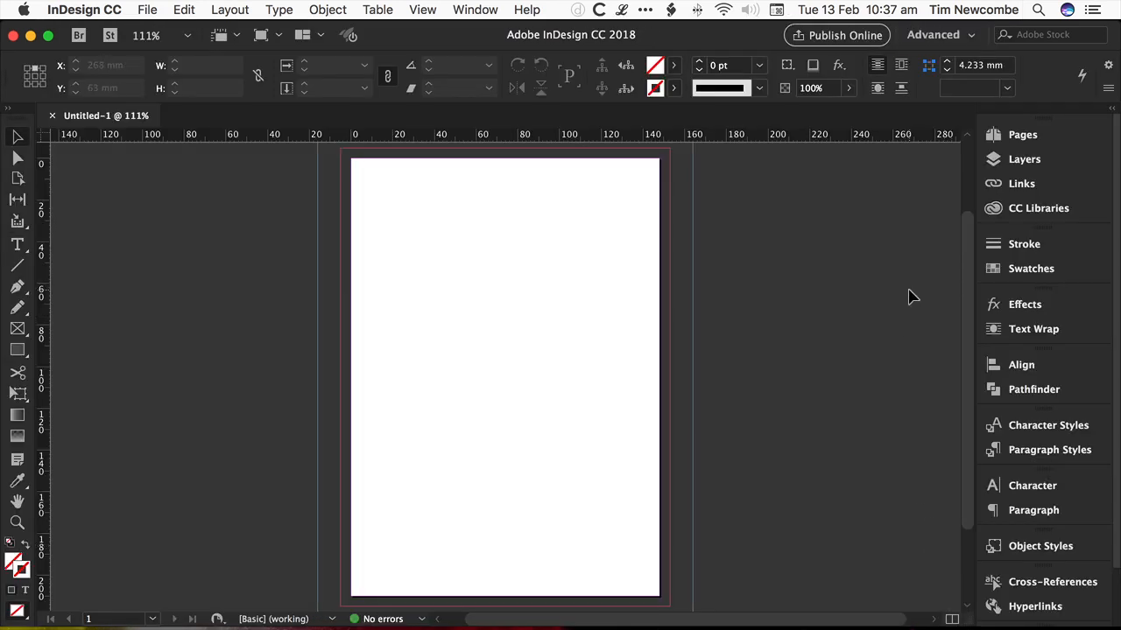
click(1023, 133)
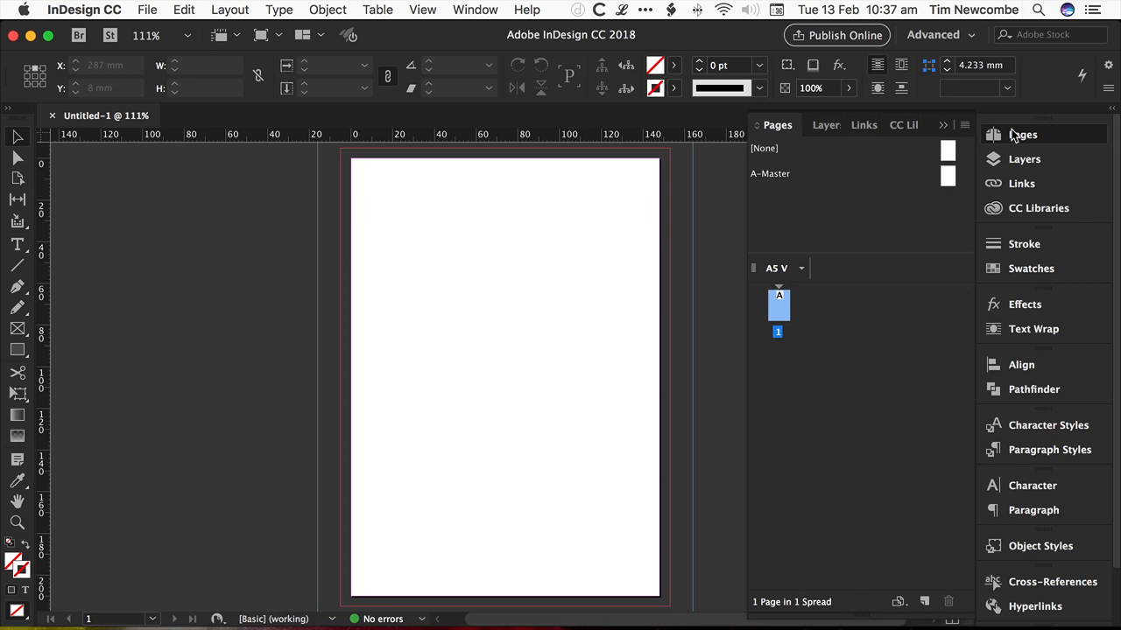
mouse_move(1051, 133)
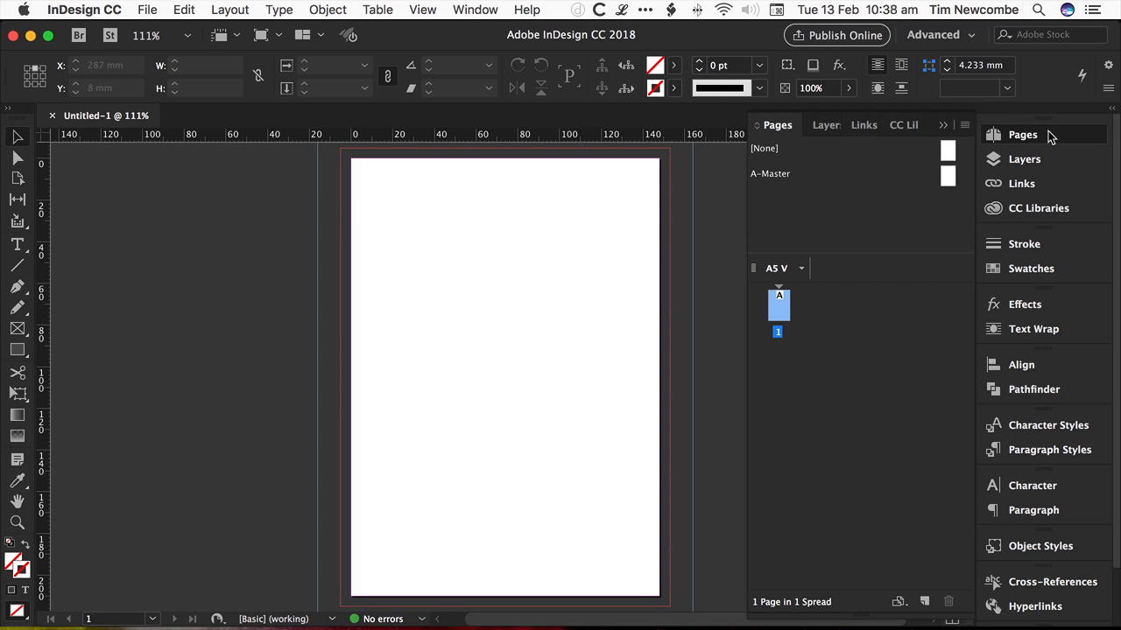
mouse_move(798, 315)
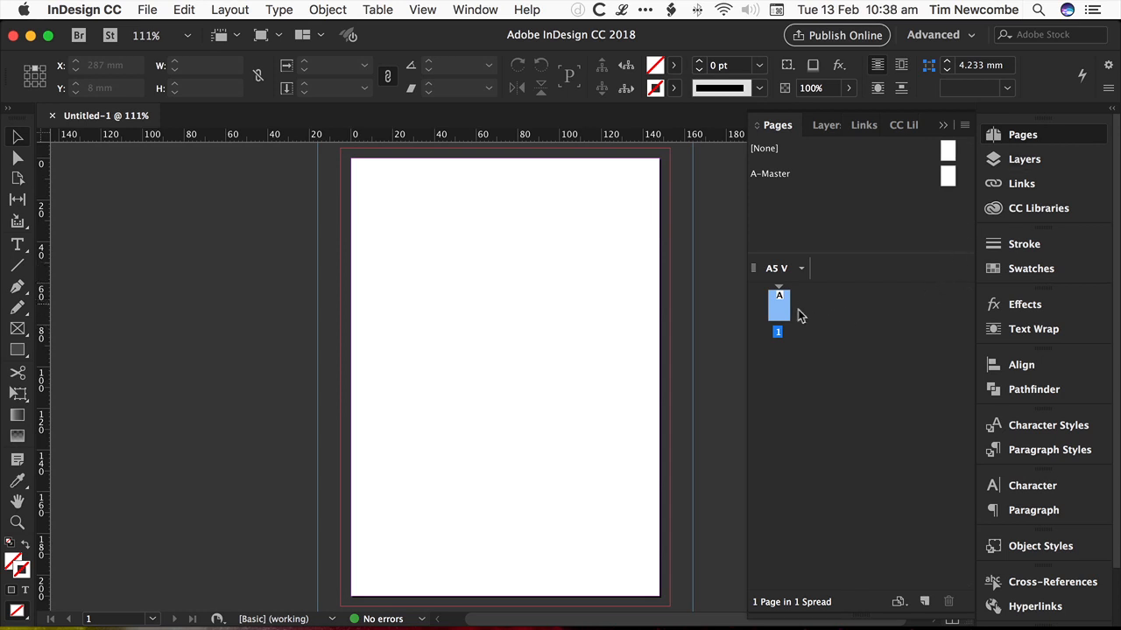
Add two more pages so the document holds three A5 pages
click(925, 602)
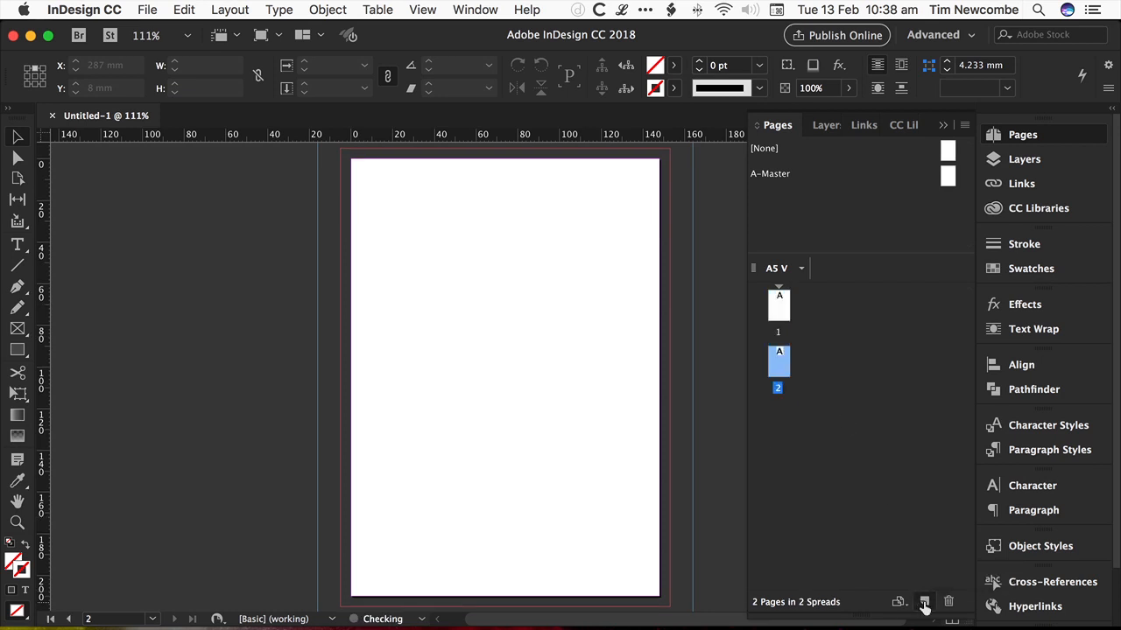
click(914, 599)
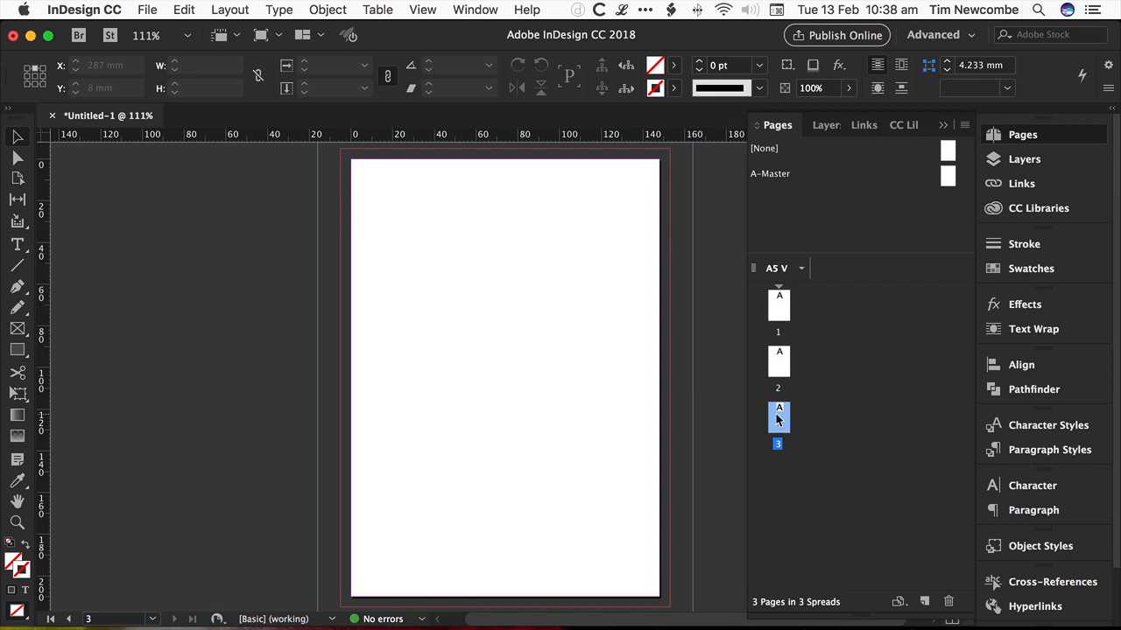
Disable Allow Document Pages to Shuffle and Allow Selected Spread to Shuffle
right_click(778, 417)
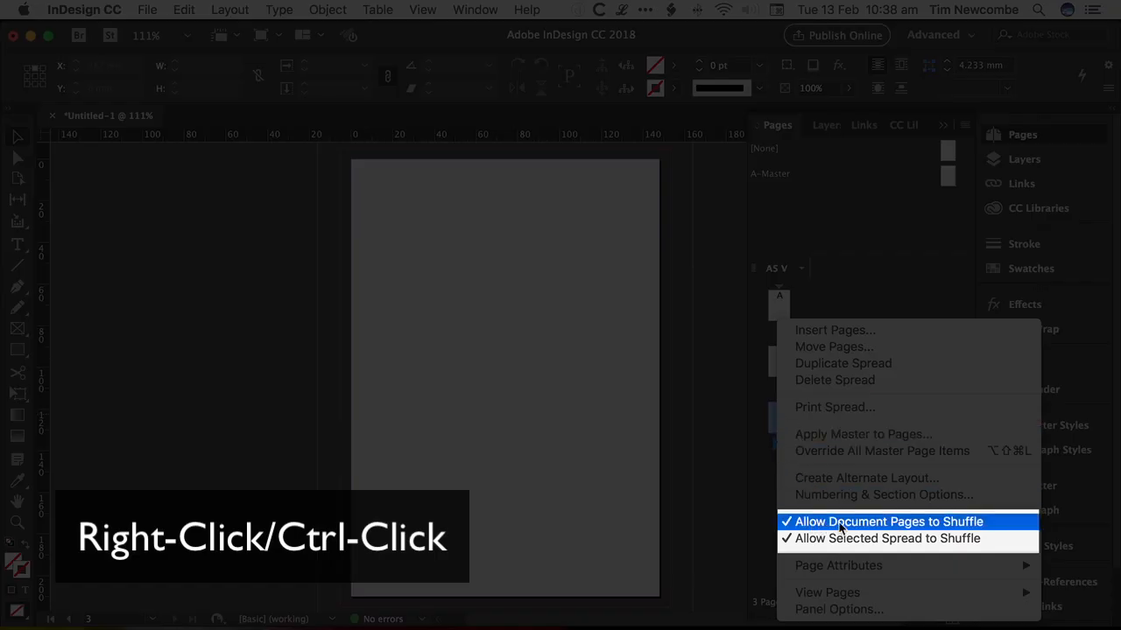
mouse_move(860, 532)
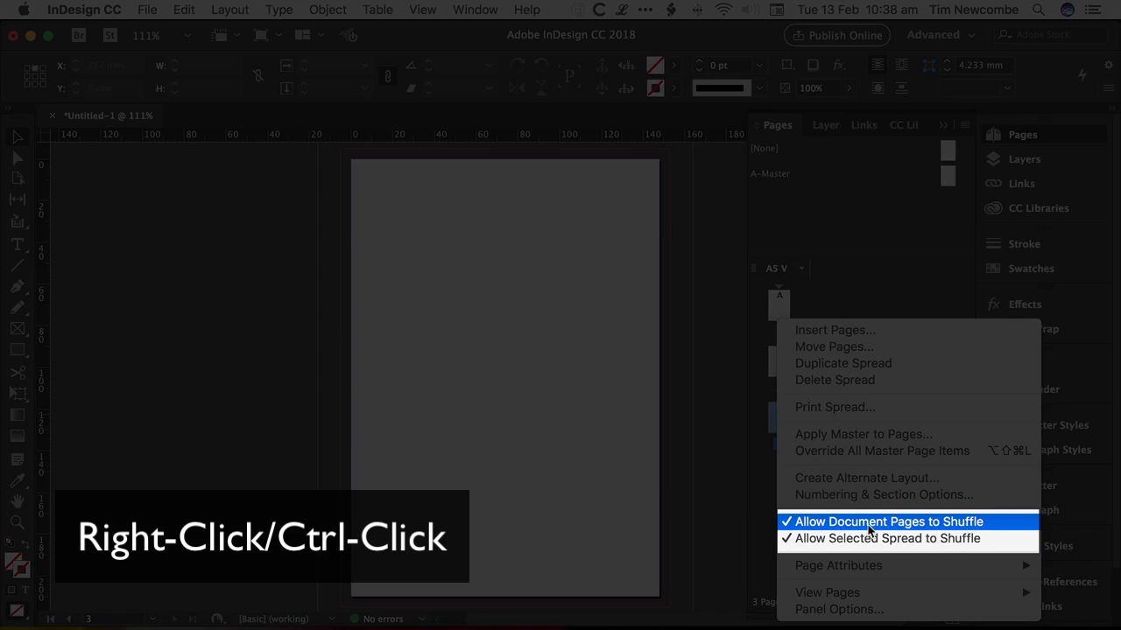
click(884, 522)
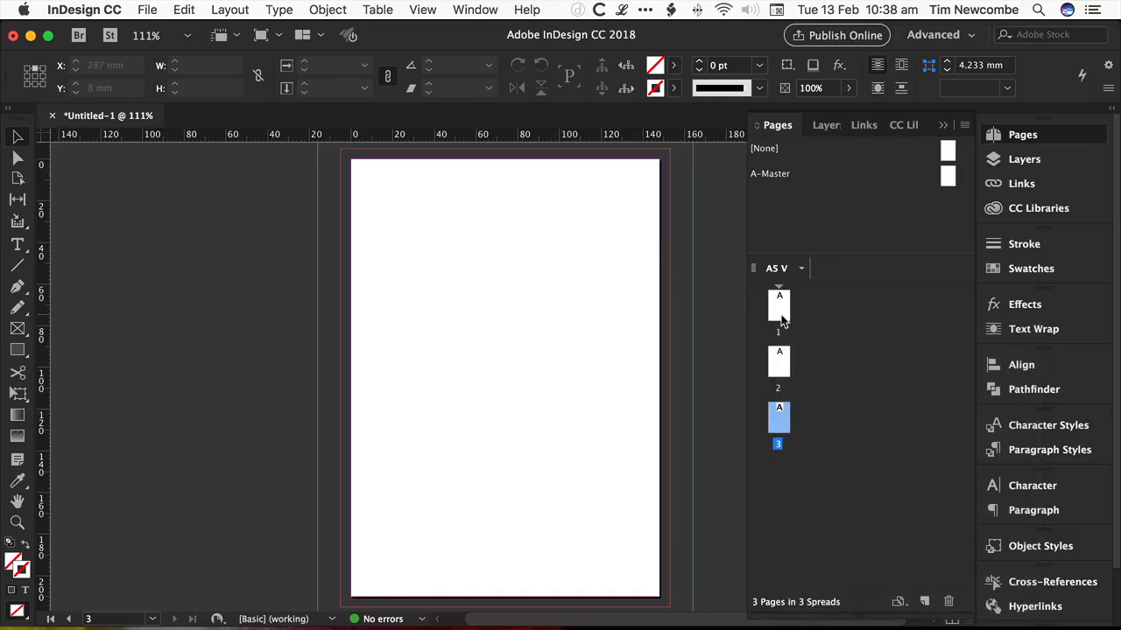
right_click(778, 417)
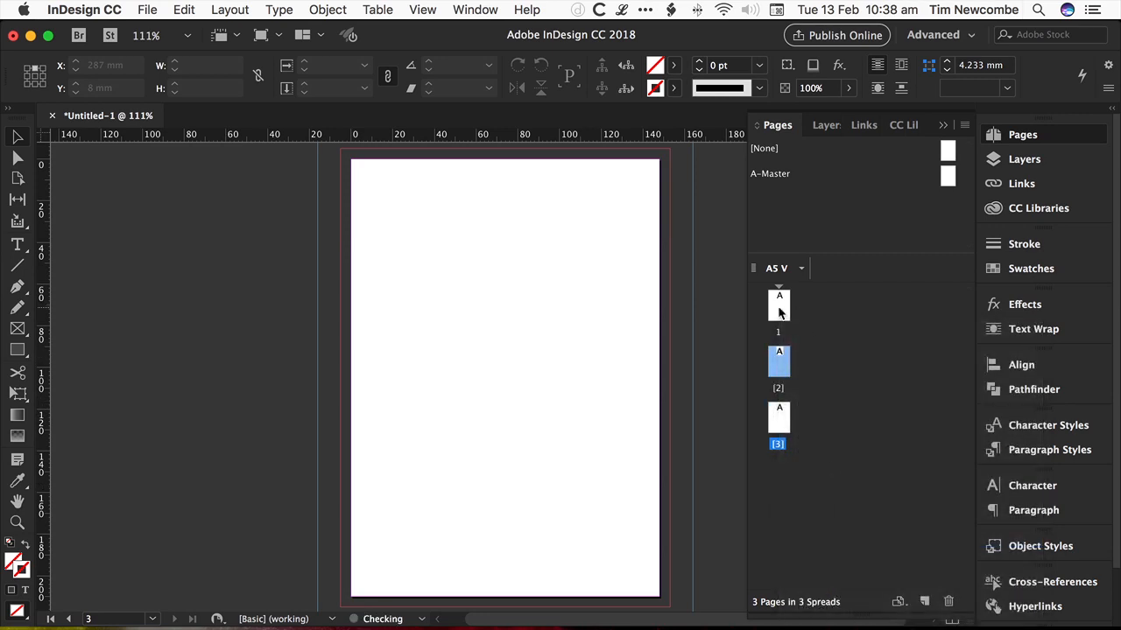
click(777, 306)
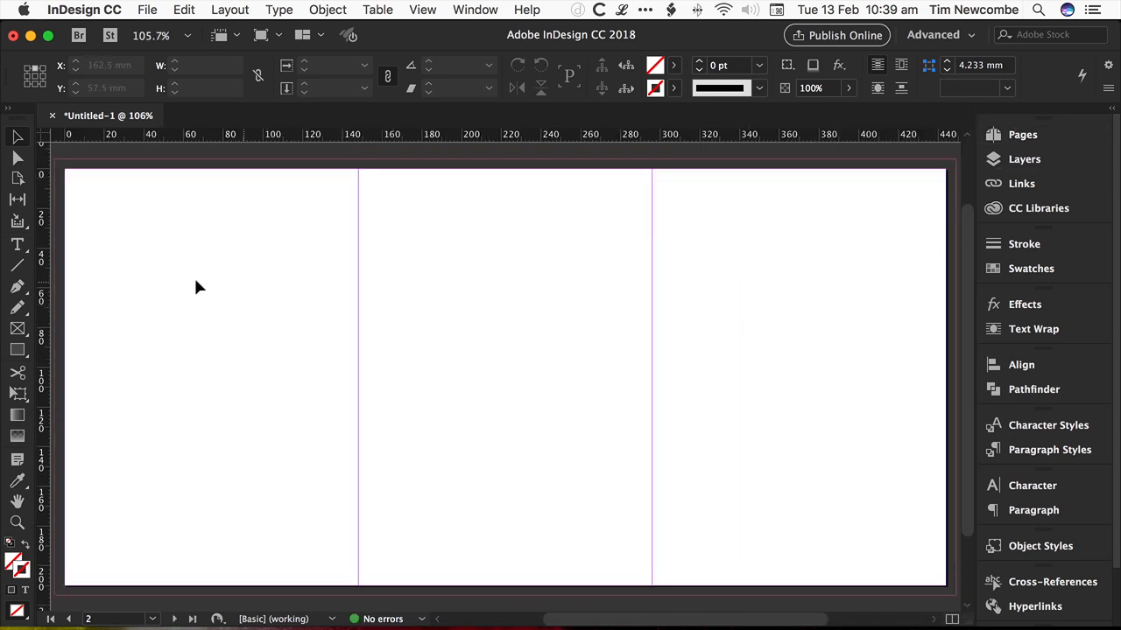
mouse_move(578, 165)
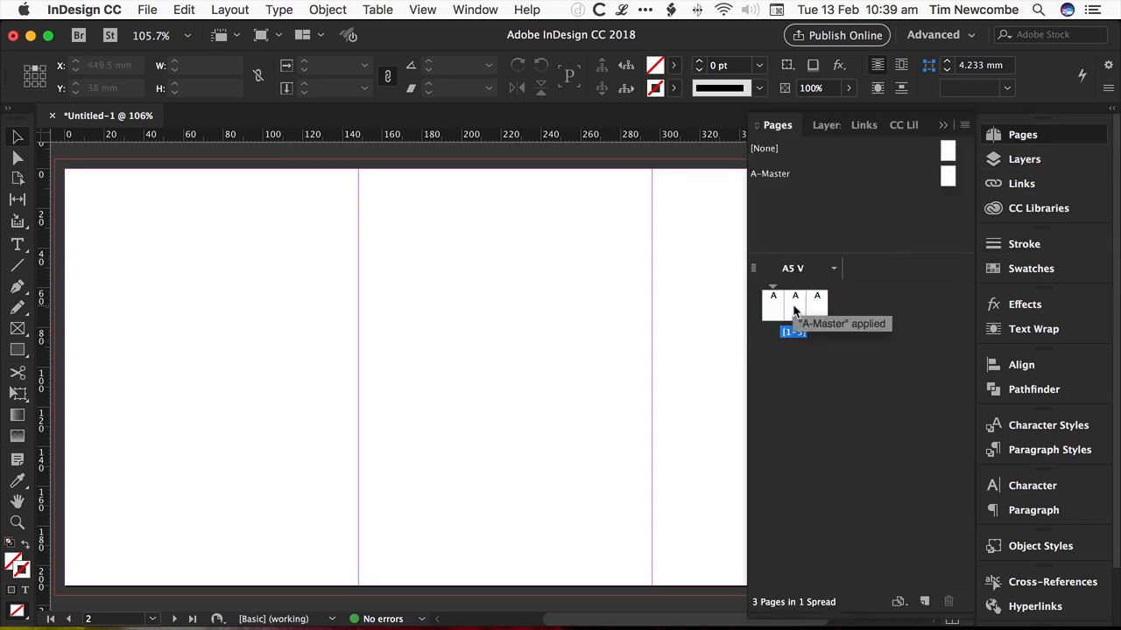
Select the middle page with the Page tool and enter 12 as its width
click(795, 304)
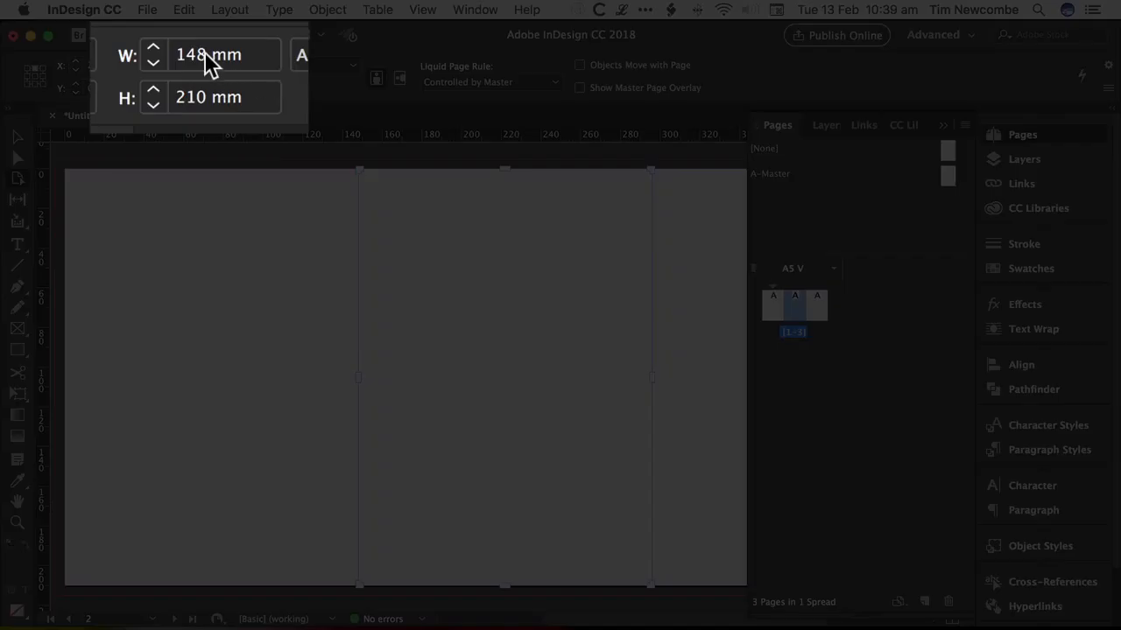
click(210, 54)
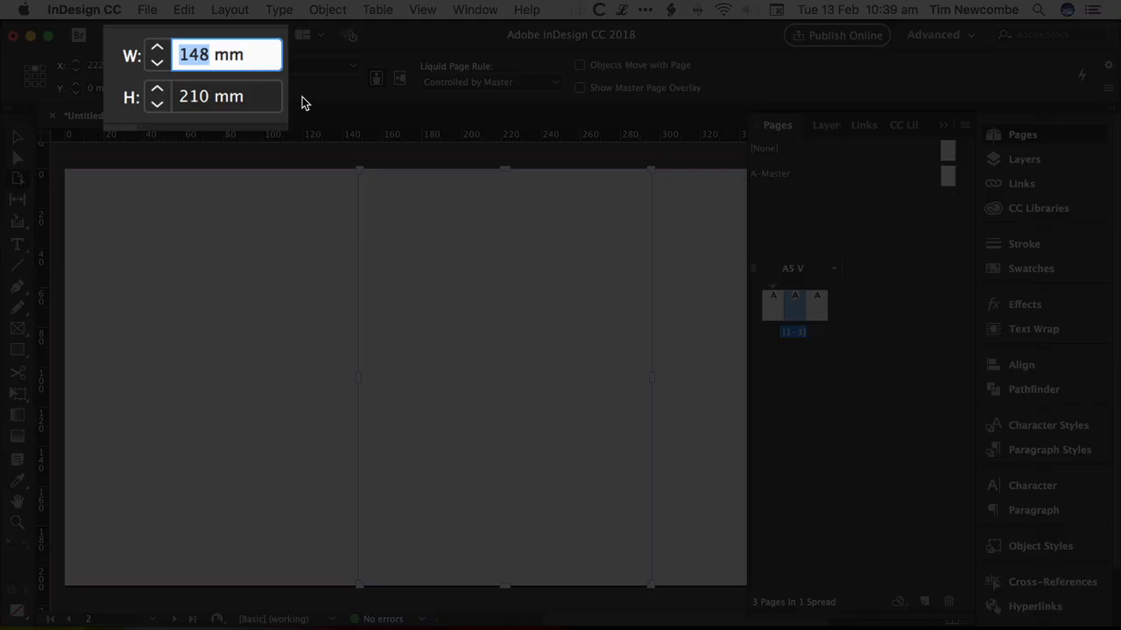
text(12)
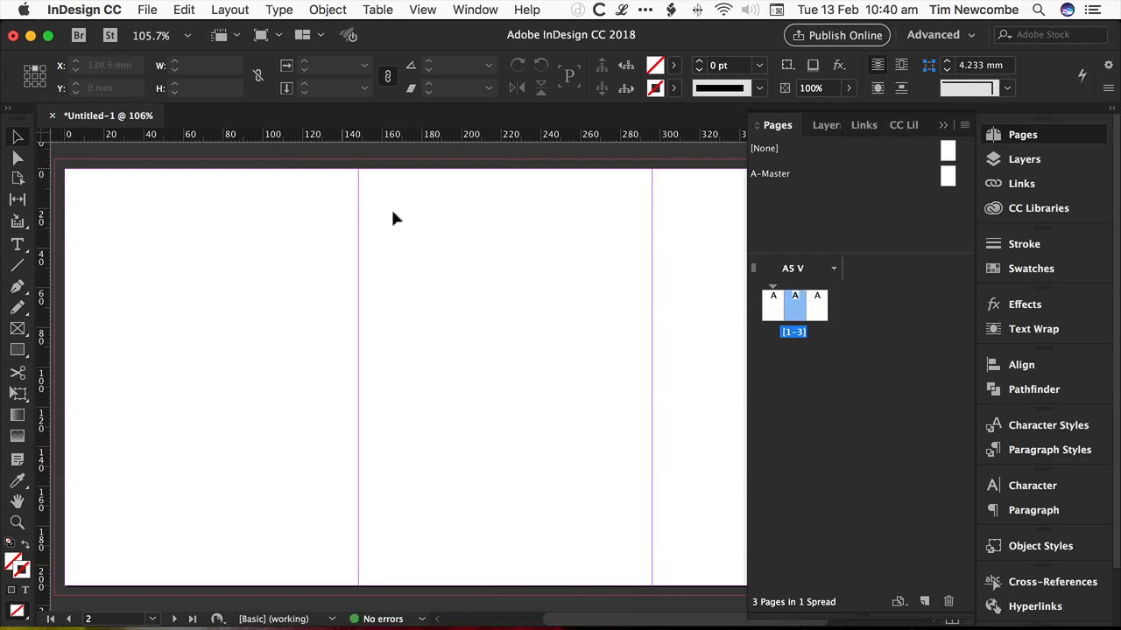
Review Margins and Columns unchanged, enter 12 mm width and acknowledge the page size warning
click(229, 10)
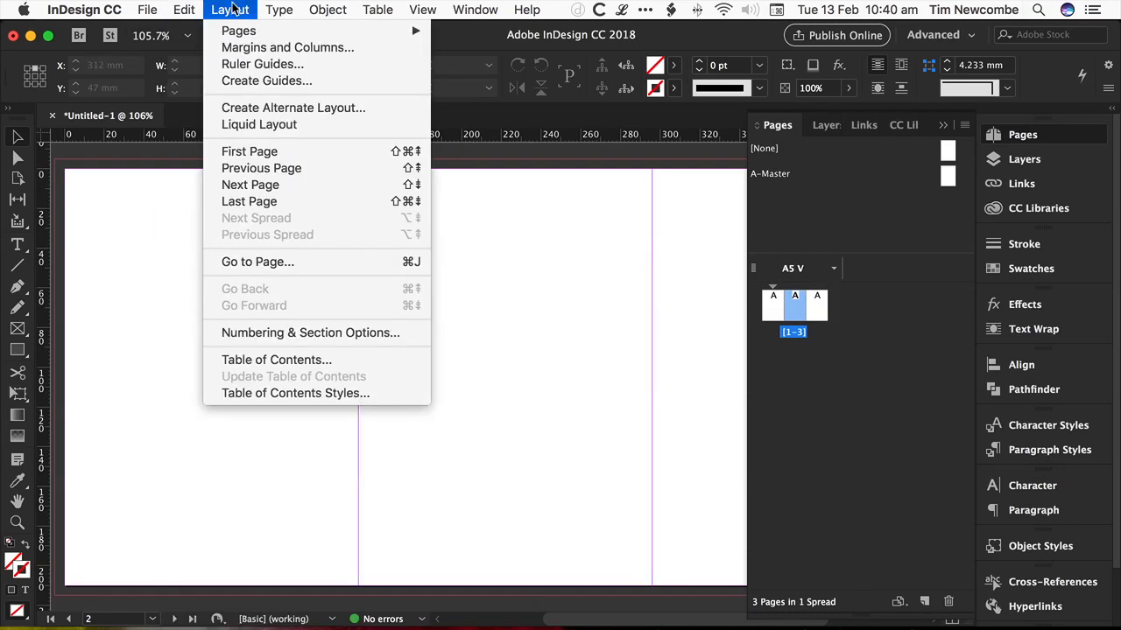
click(287, 47)
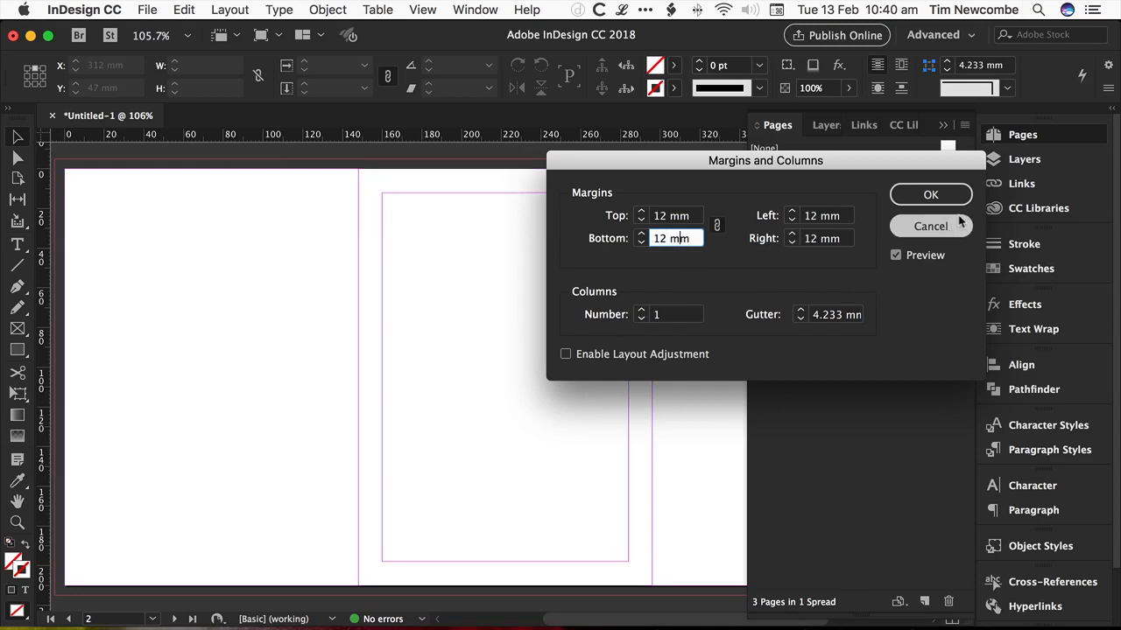
click(930, 194)
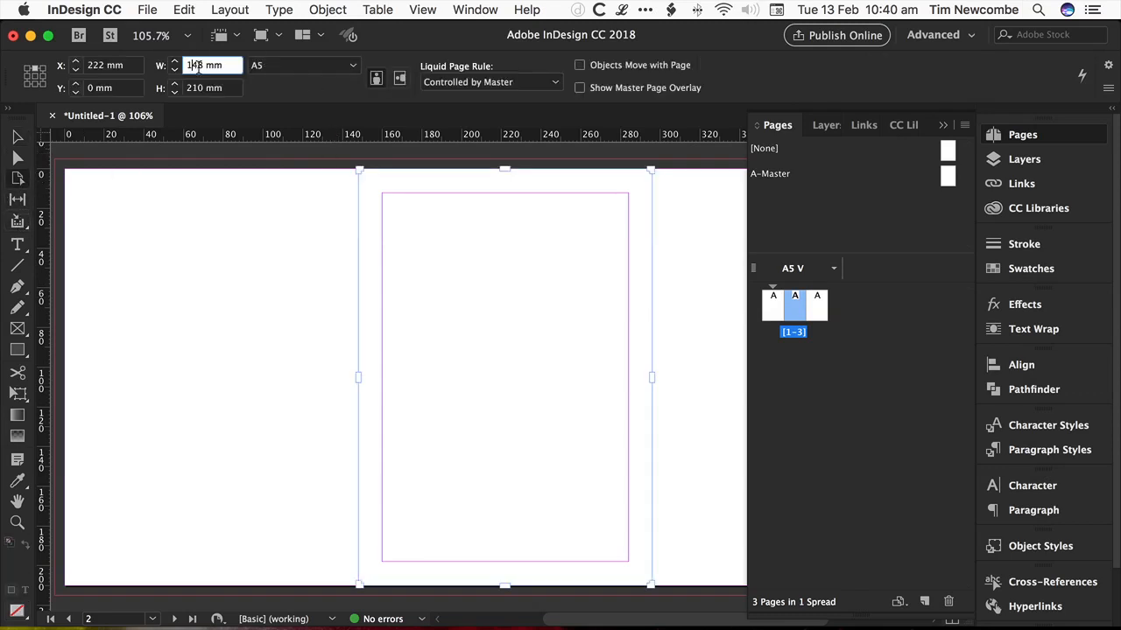
text(12 mm)
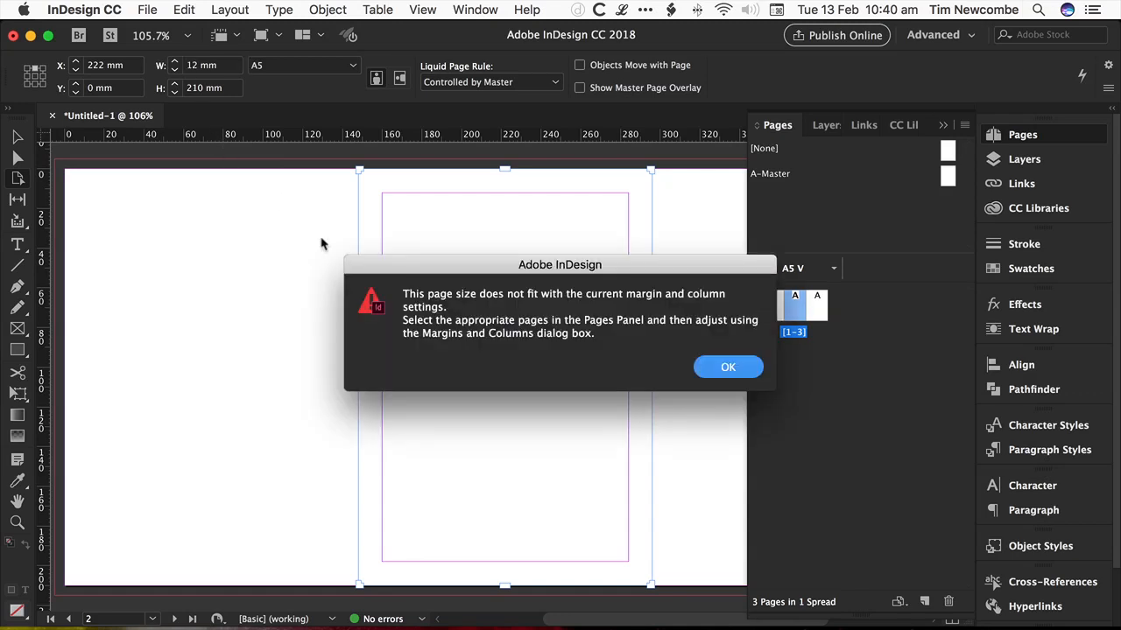
mouse_move(490, 314)
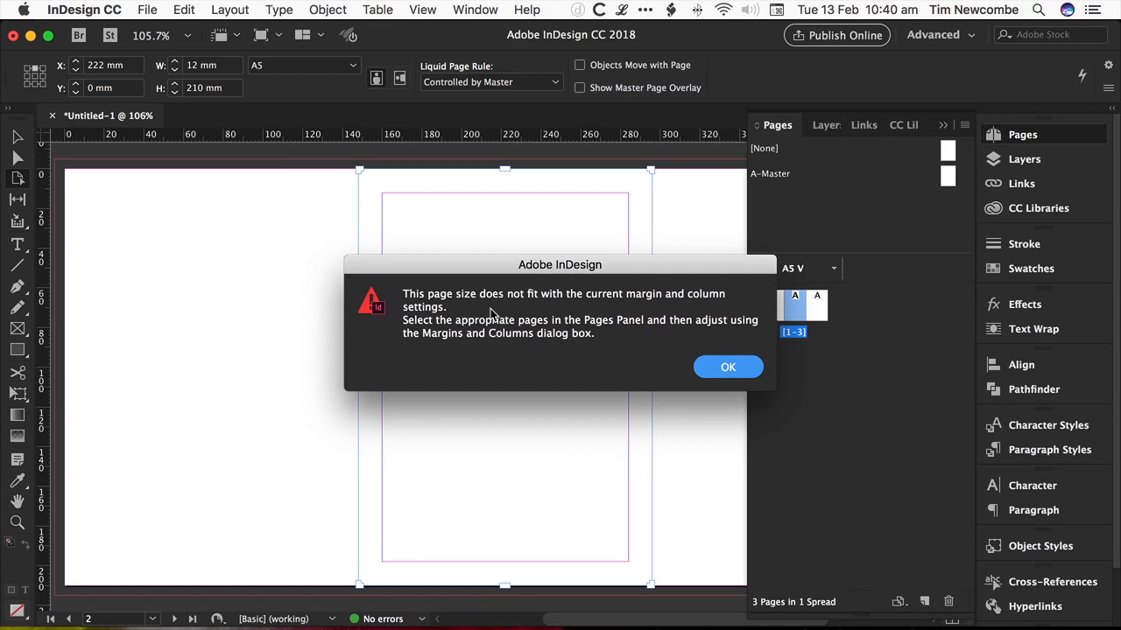
click(728, 367)
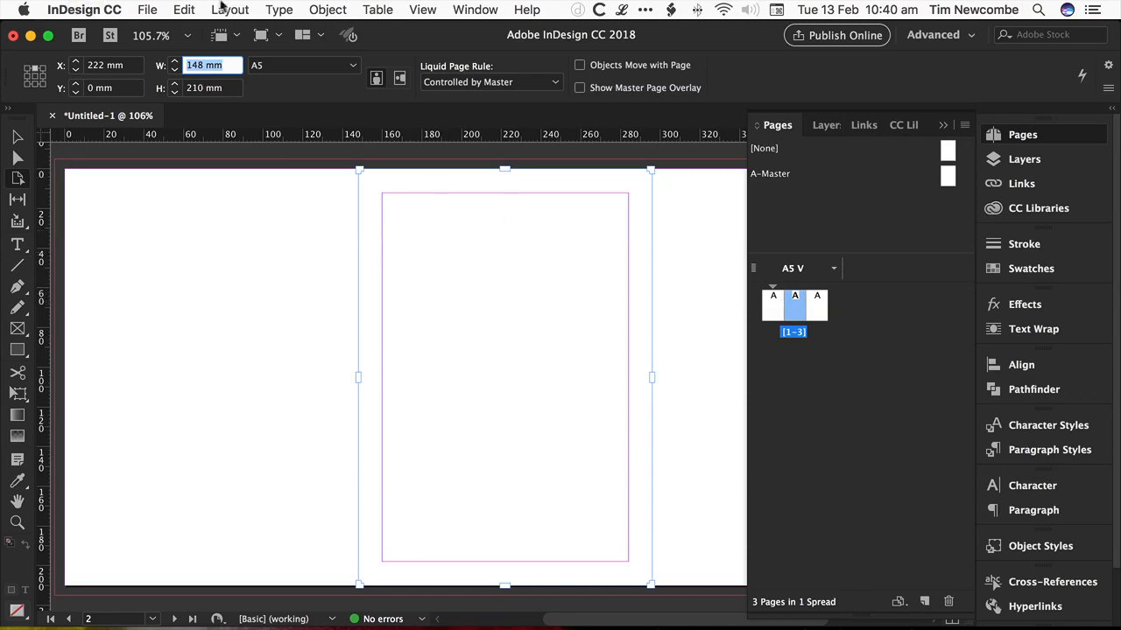
Set all margins of the middle page to 0 in Margins and Columns and apply
click(229, 11)
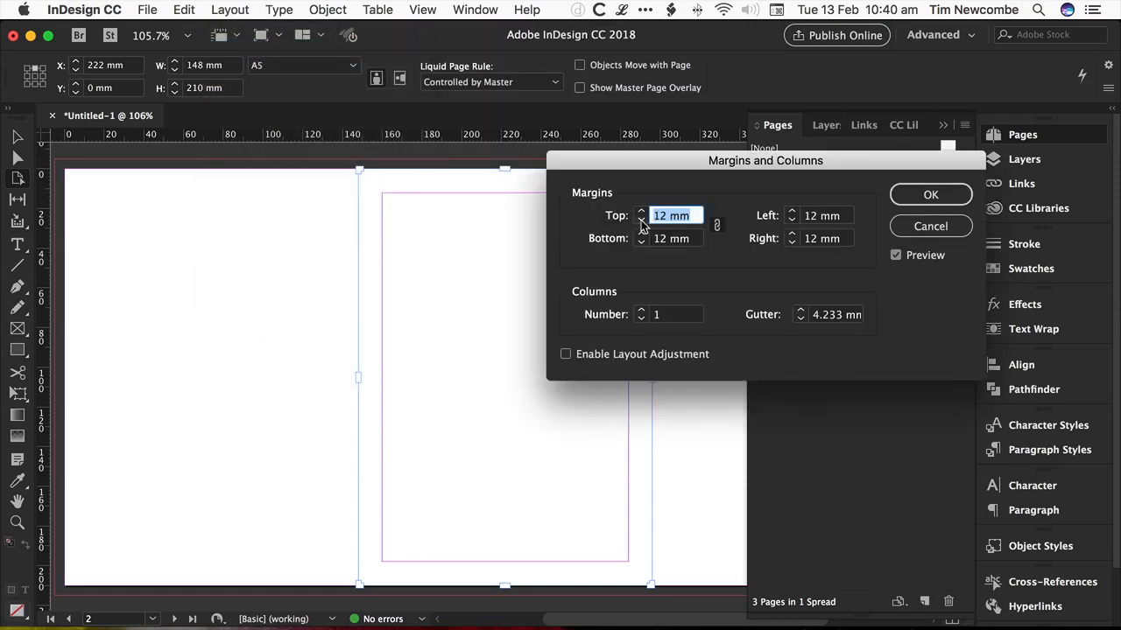
text(0)
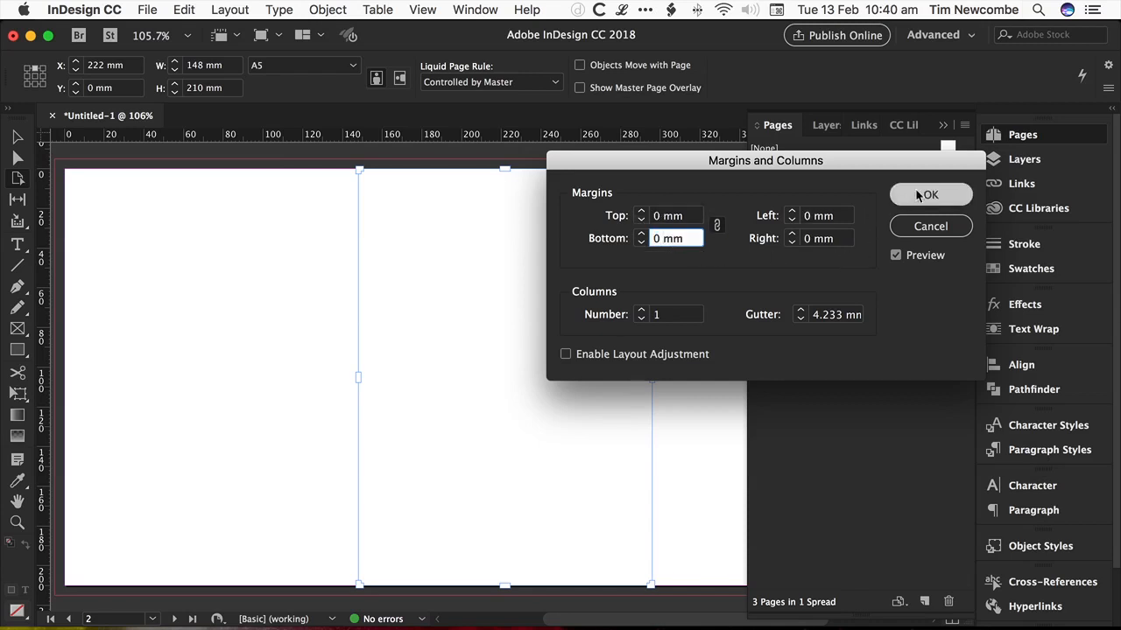
click(930, 194)
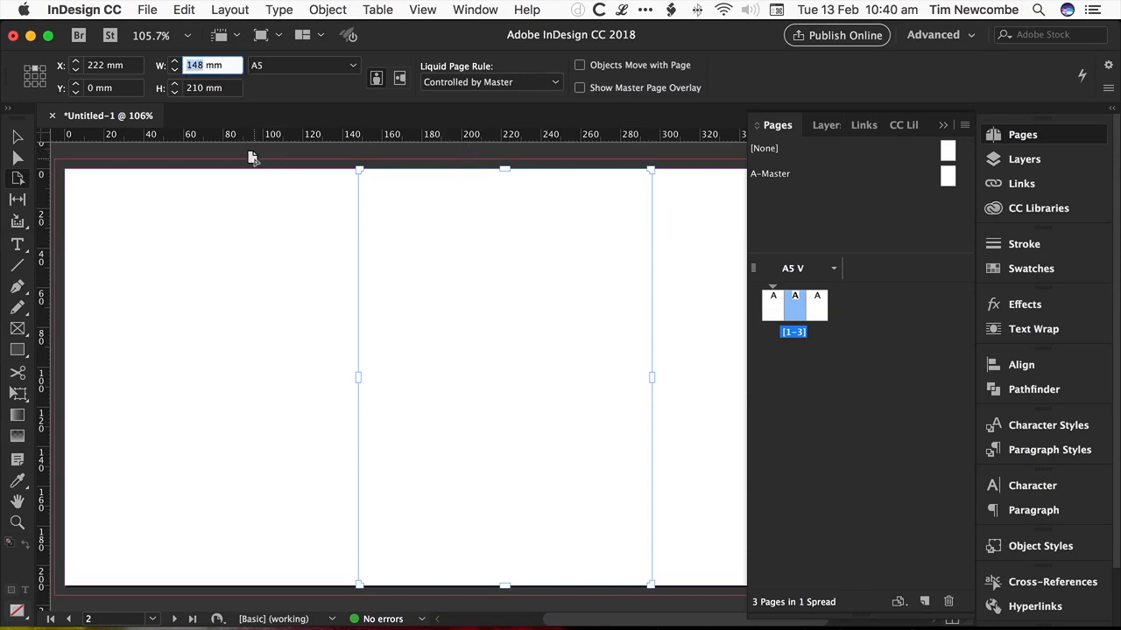
mouse_move(357, 229)
text(12)
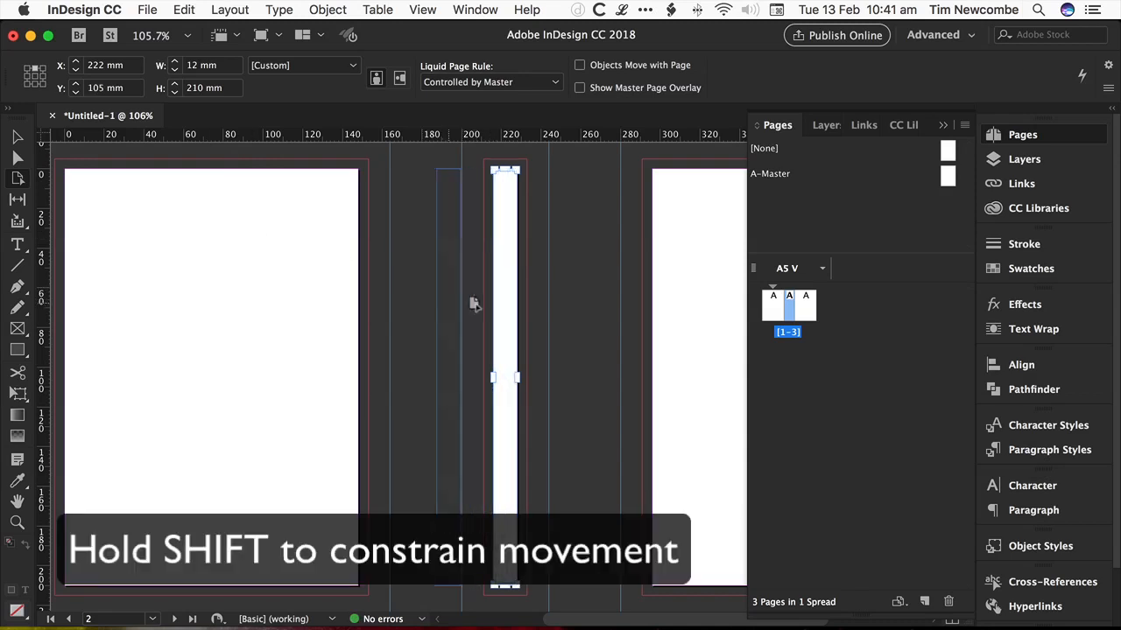
Narrow the middle page into a 12 mm spine and check it in the Pages panel
drag(473, 305, 570, 307)
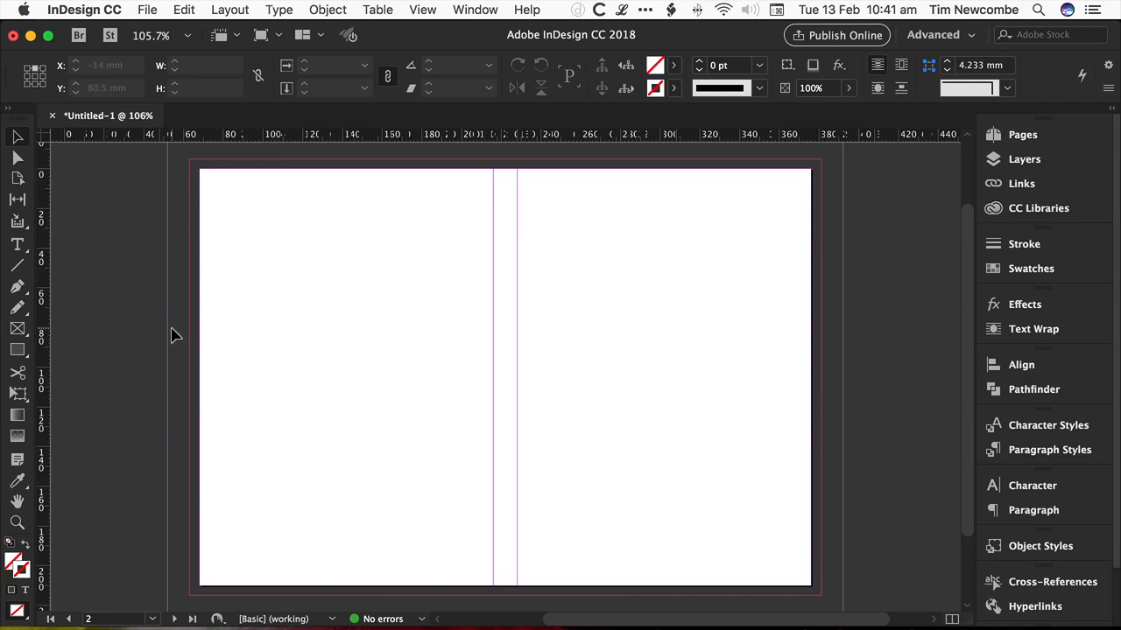
mouse_move(508, 324)
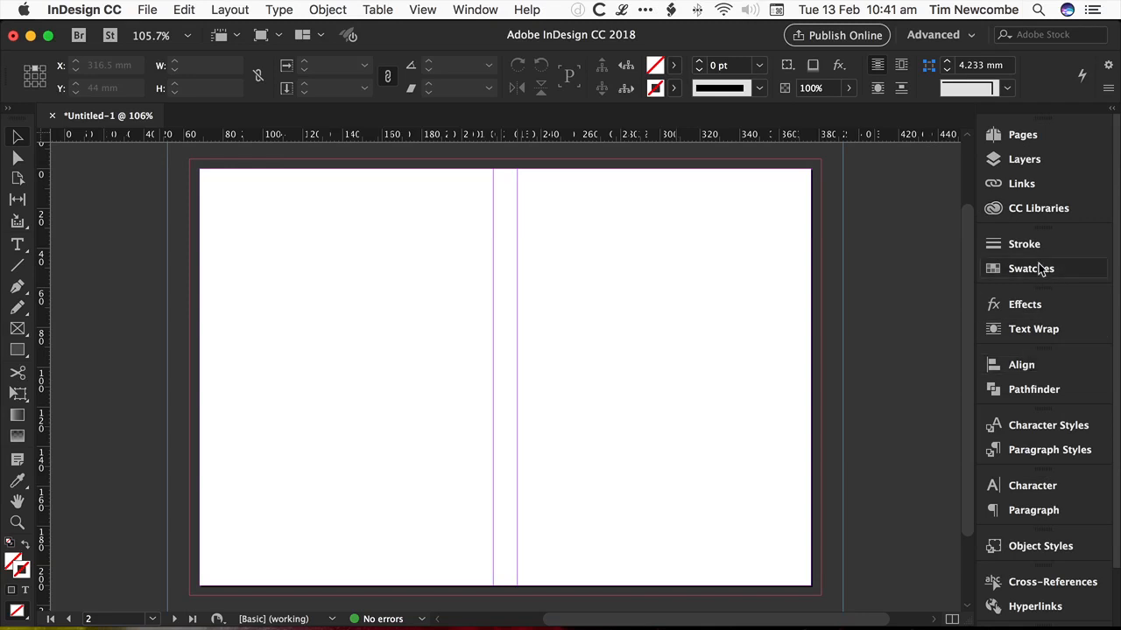
click(1023, 133)
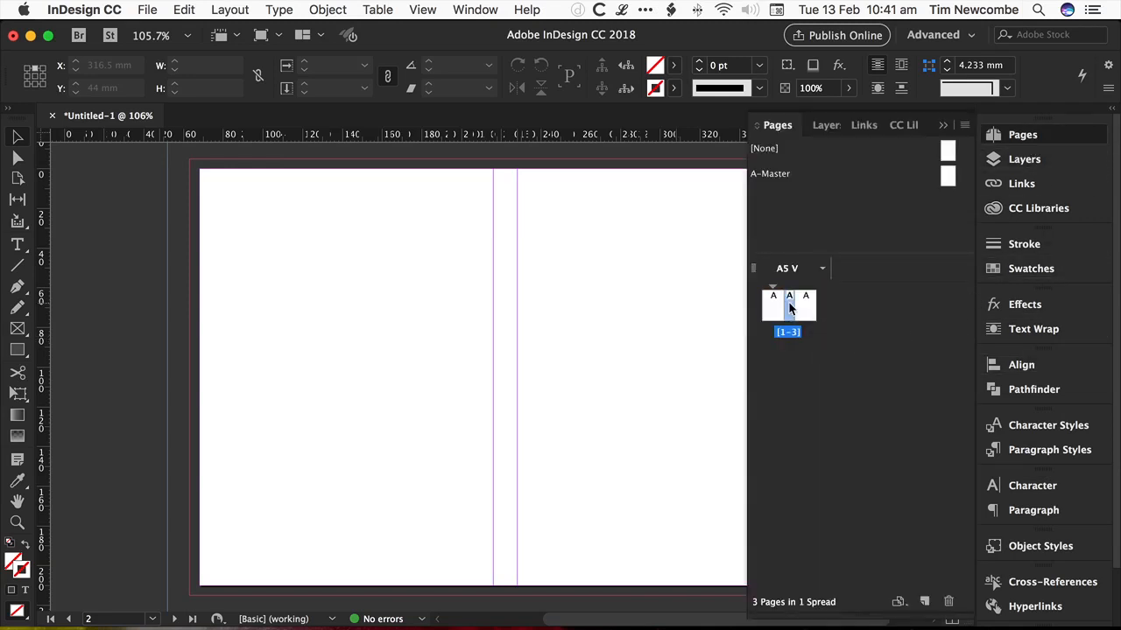
click(788, 305)
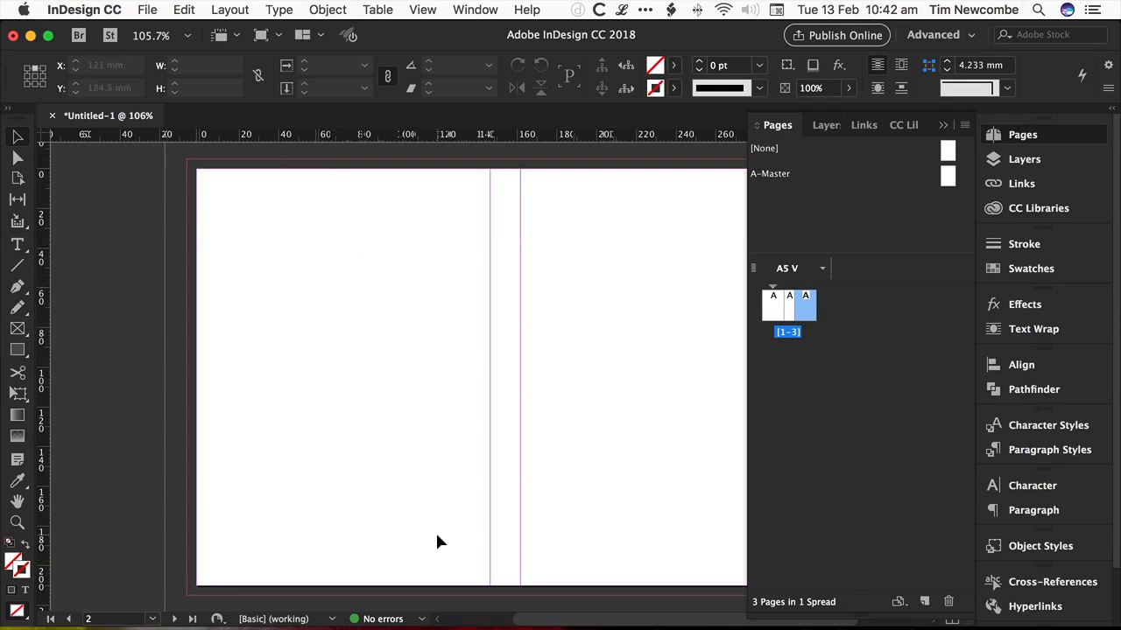
mouse_move(511, 331)
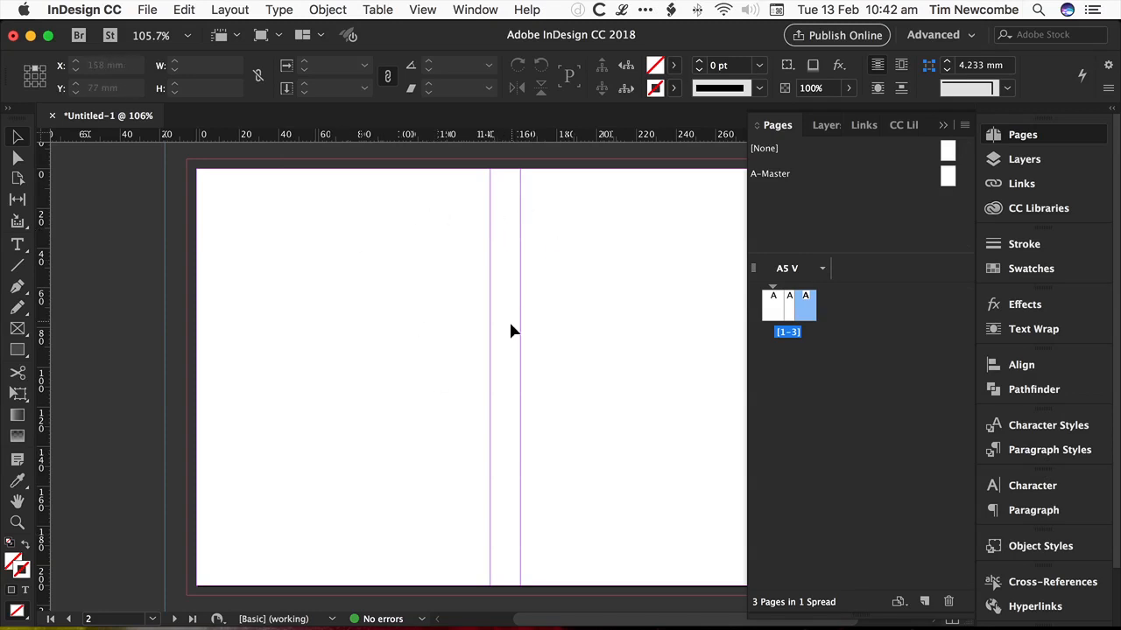
mouse_move(504, 259)
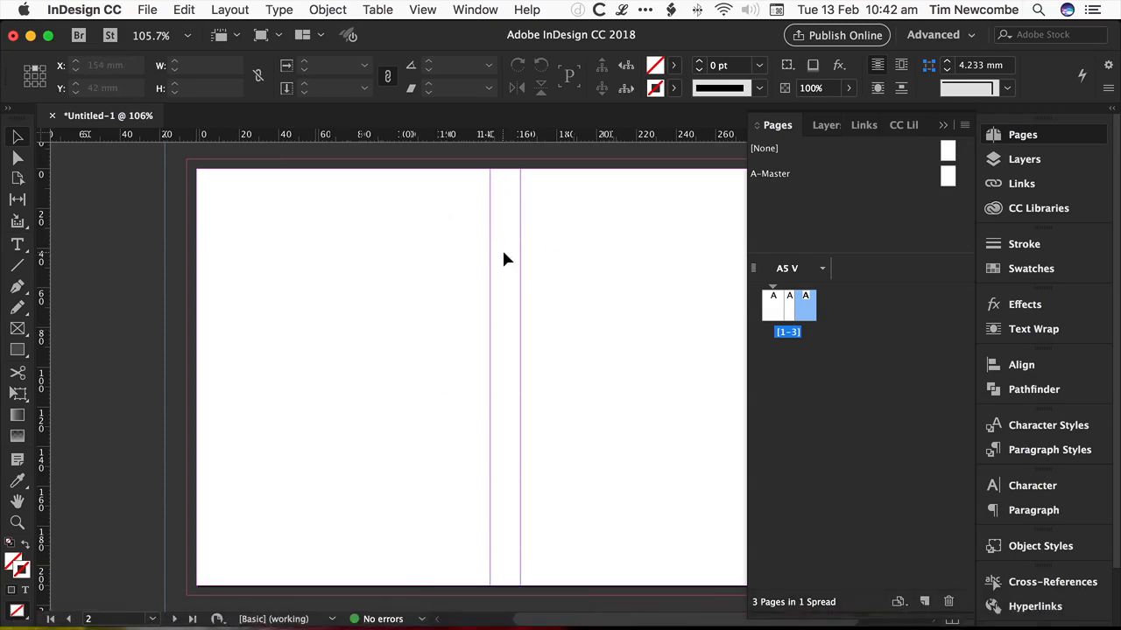
mouse_move(497, 295)
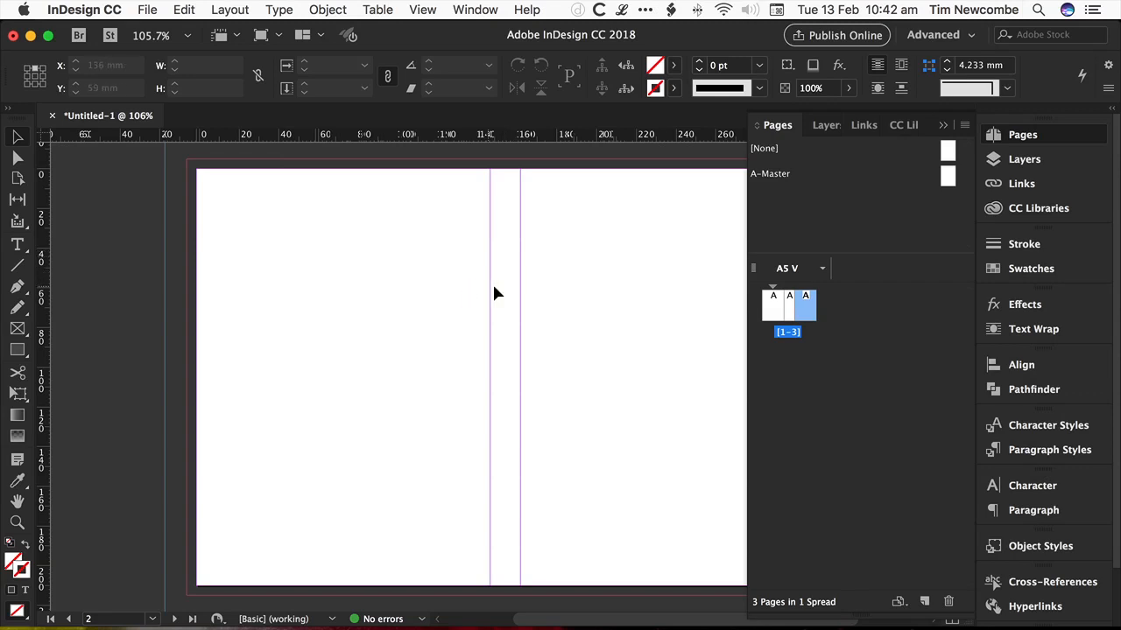
mouse_move(508, 483)
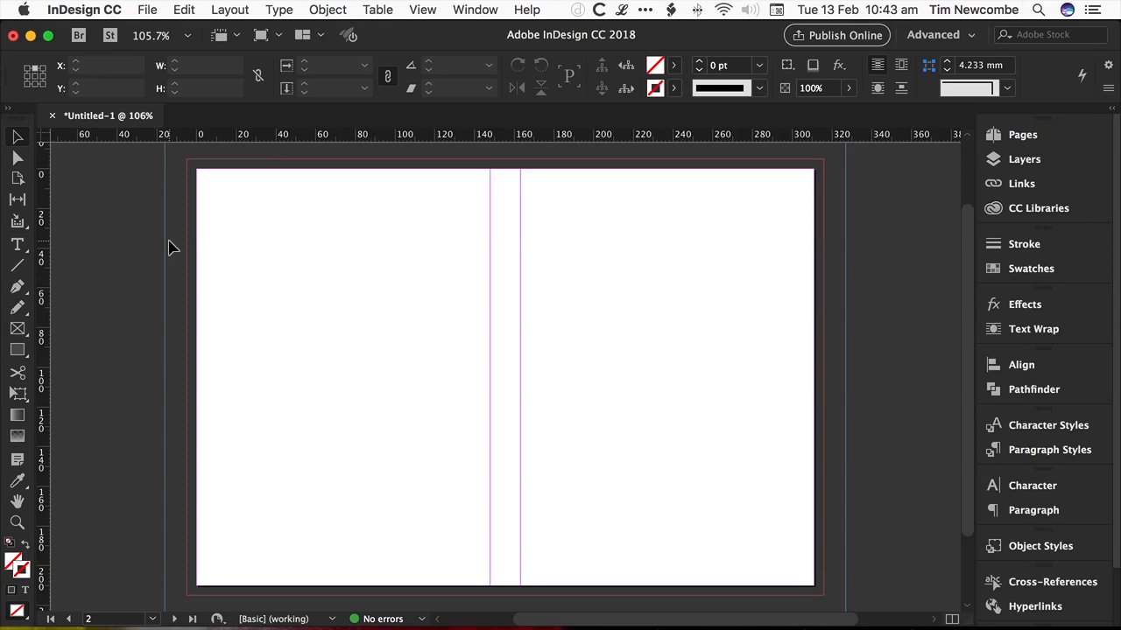
Export with the PDFX-1a preset as Book.pdf on the desktop, set to Spreads
click(126, 10)
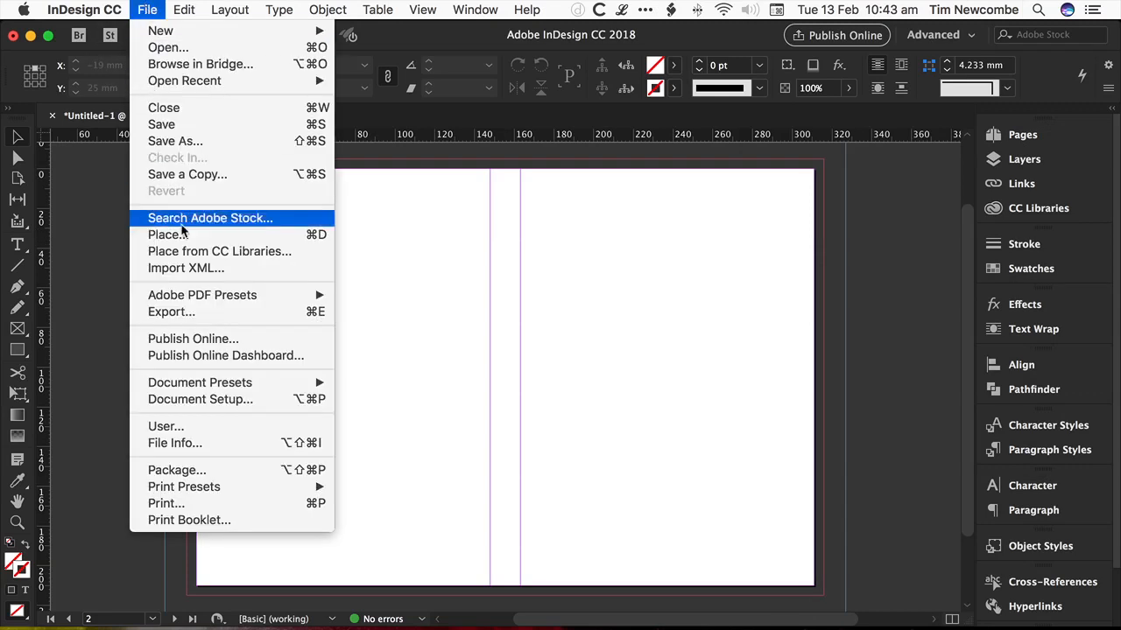
mouse_move(203, 294)
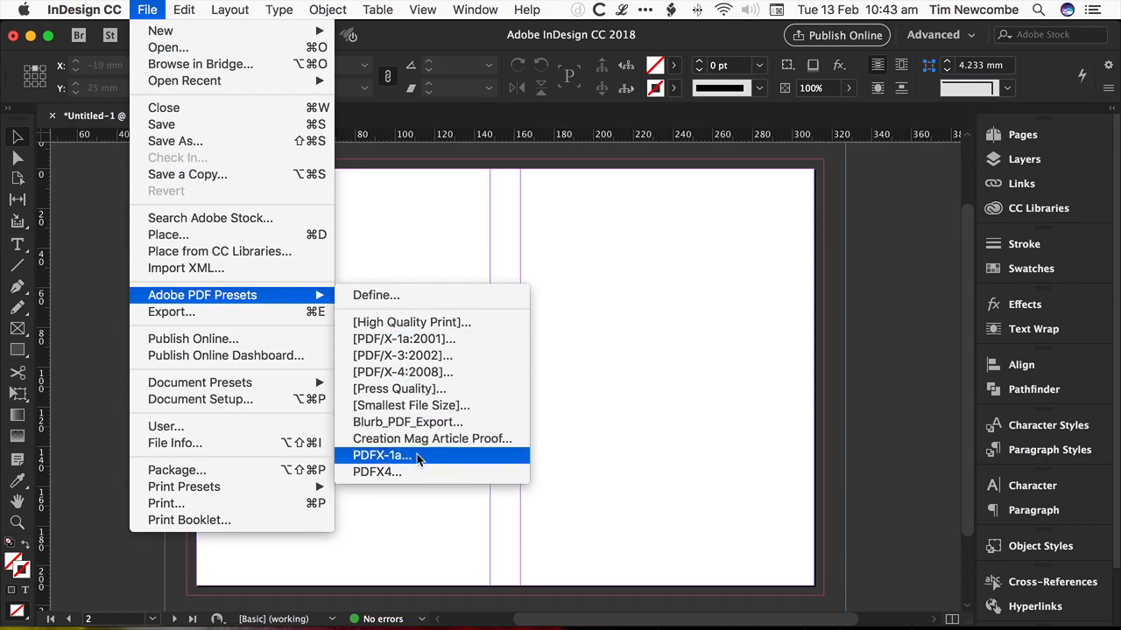
click(380, 456)
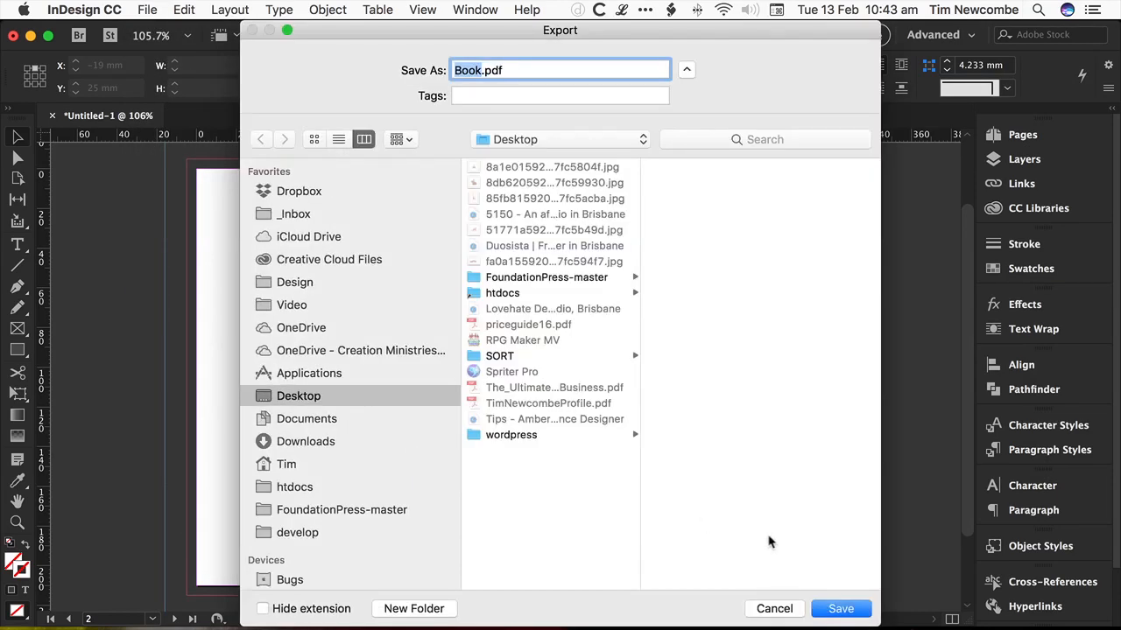
click(855, 609)
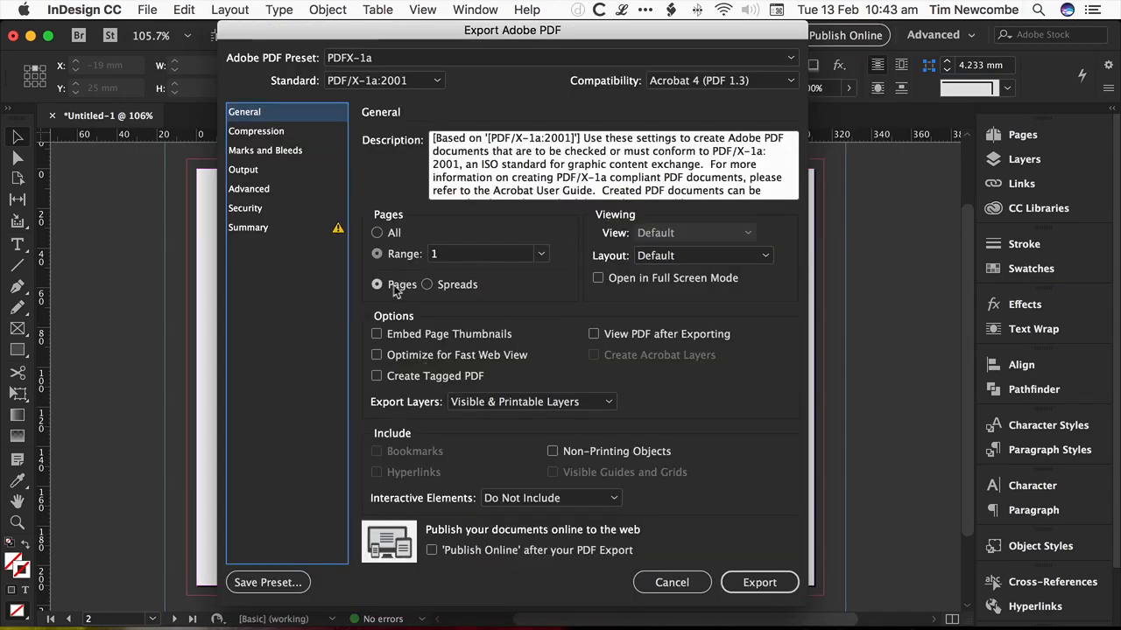
click(428, 283)
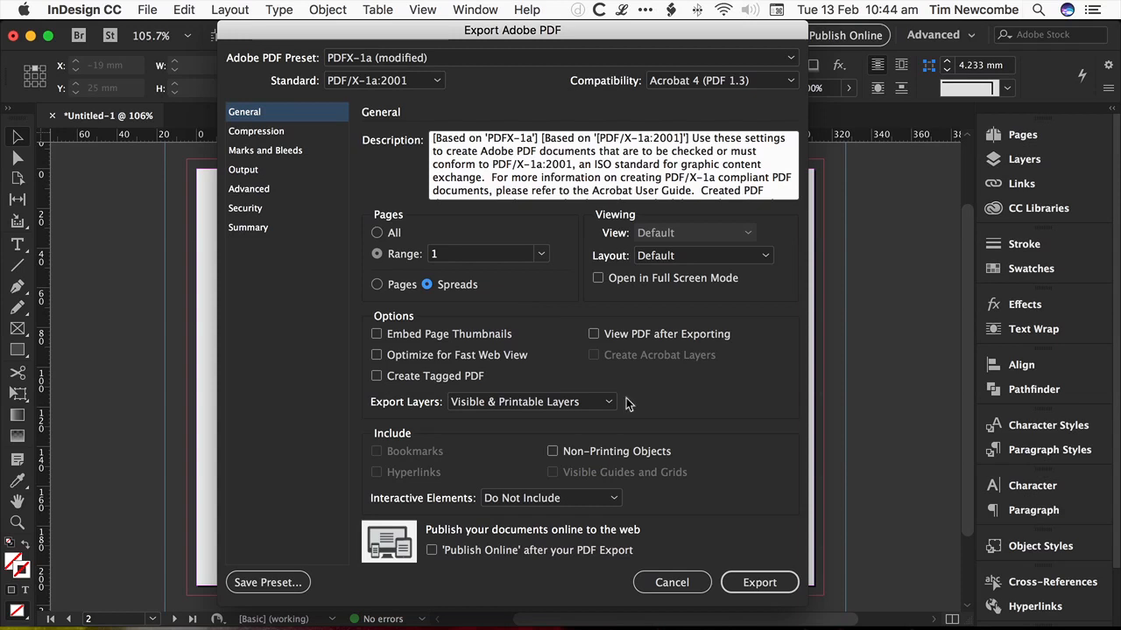
mouse_move(651, 509)
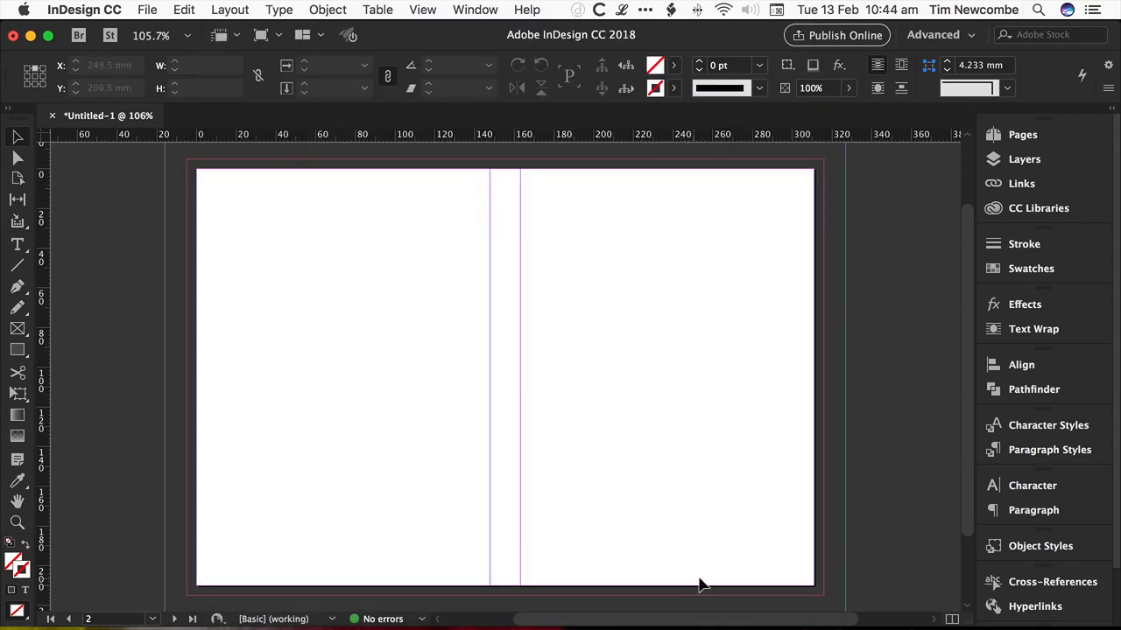
mouse_move(595, 507)
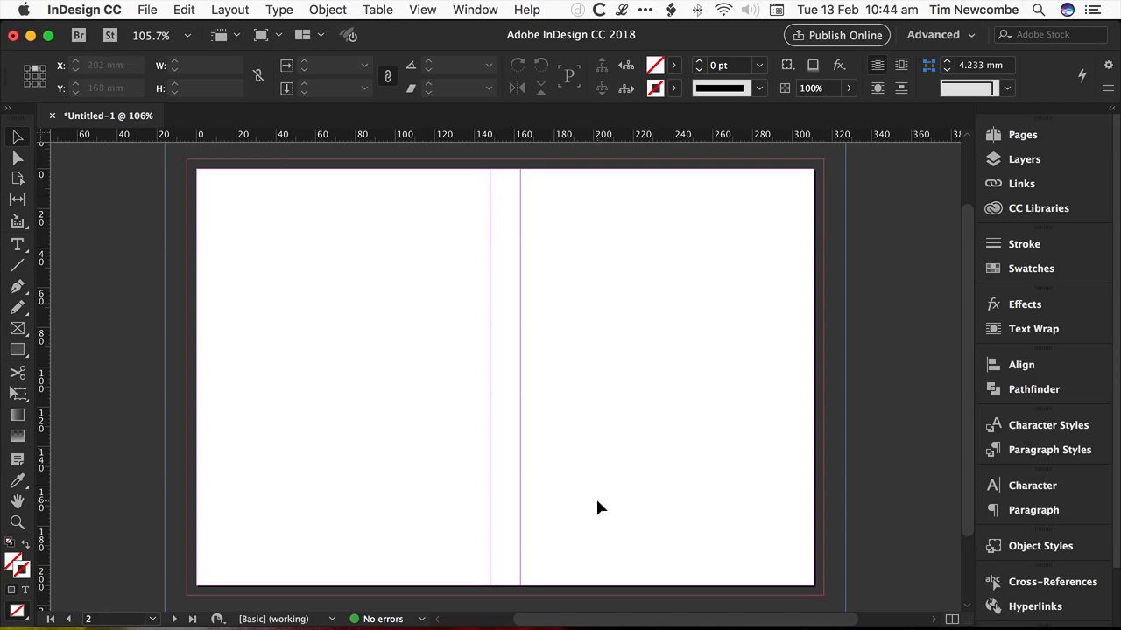
mouse_move(322, 494)
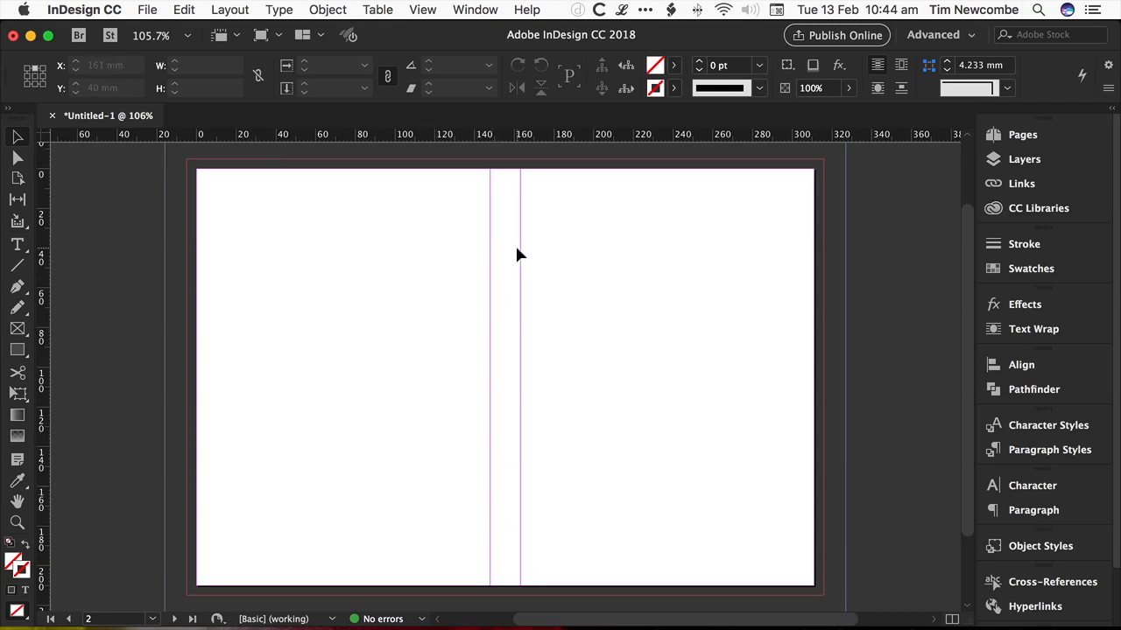
mouse_move(511, 289)
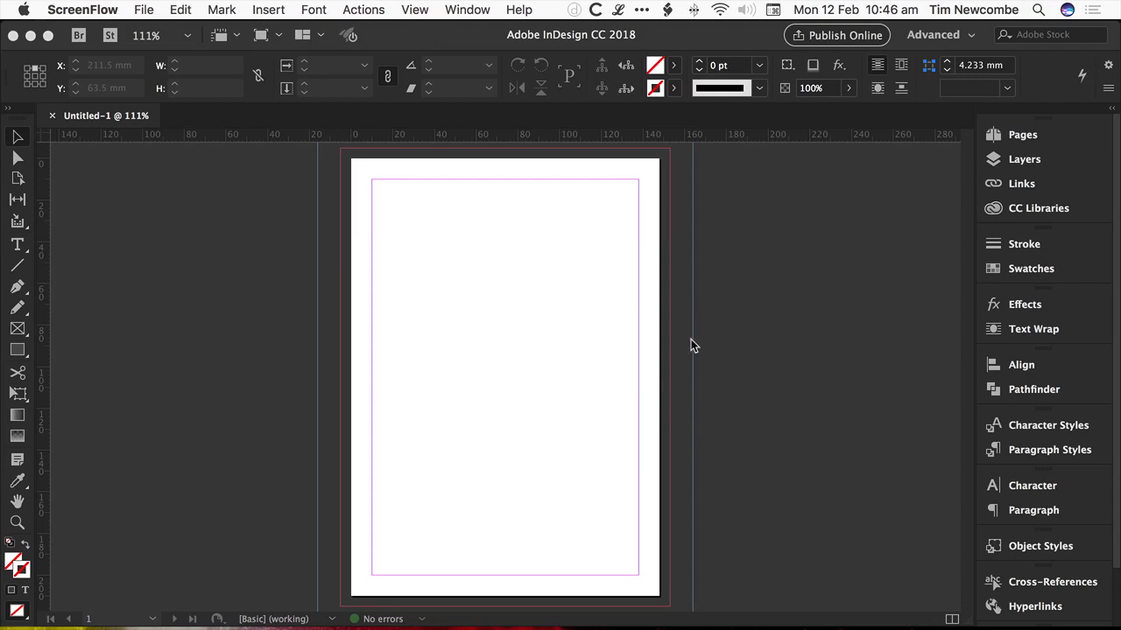
mouse_move(673, 343)
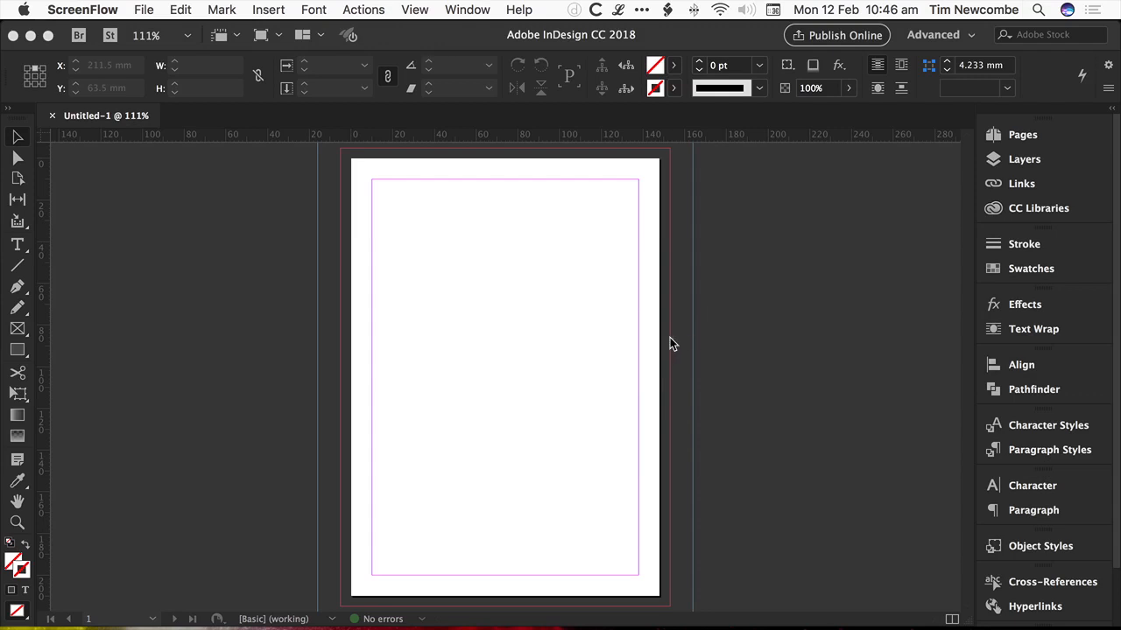
mouse_move(667, 341)
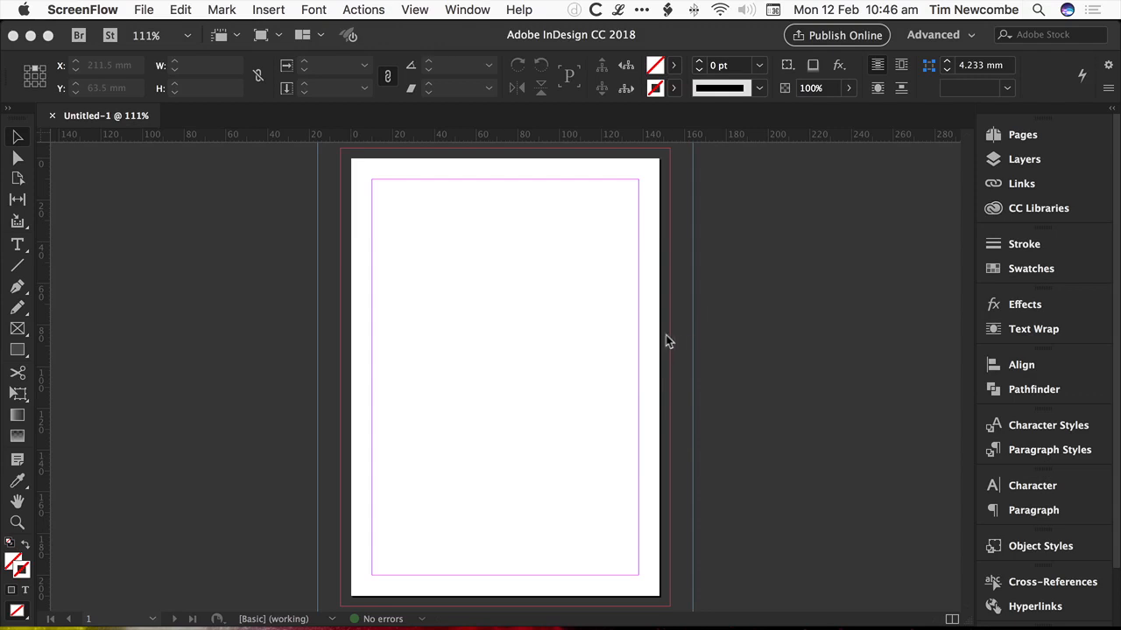
mouse_move(672, 337)
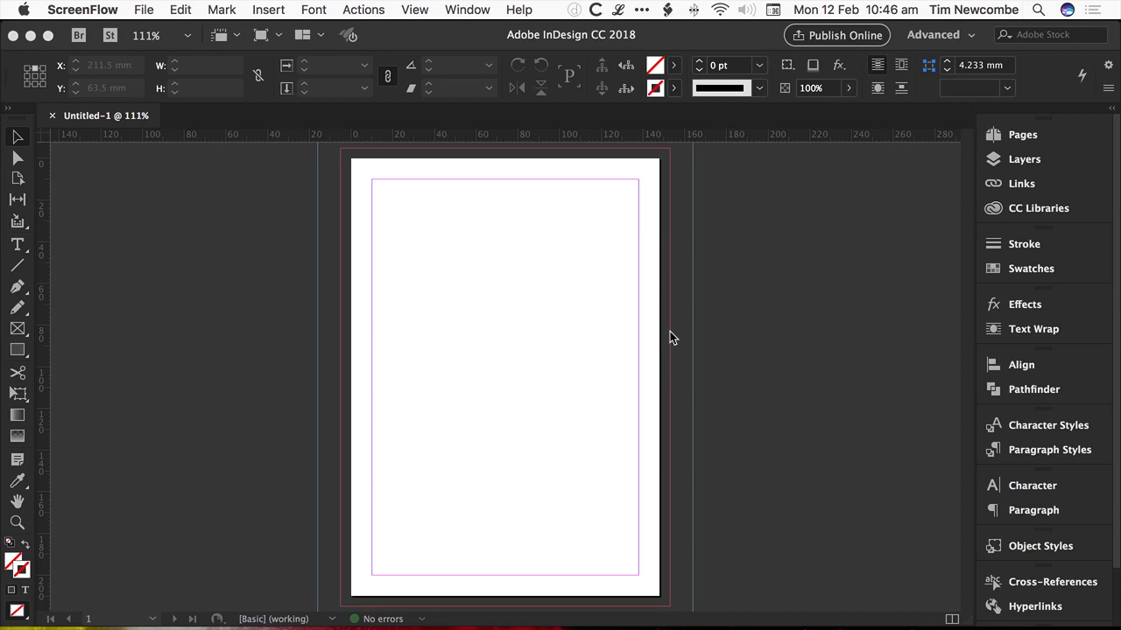
mouse_move(676, 336)
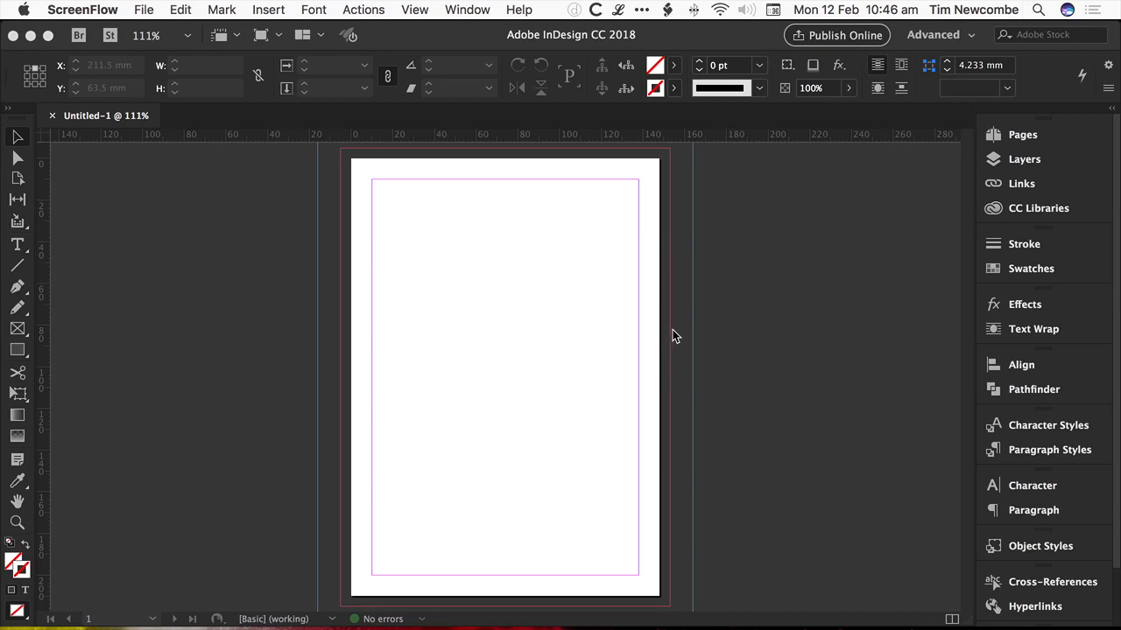
mouse_move(490, 242)
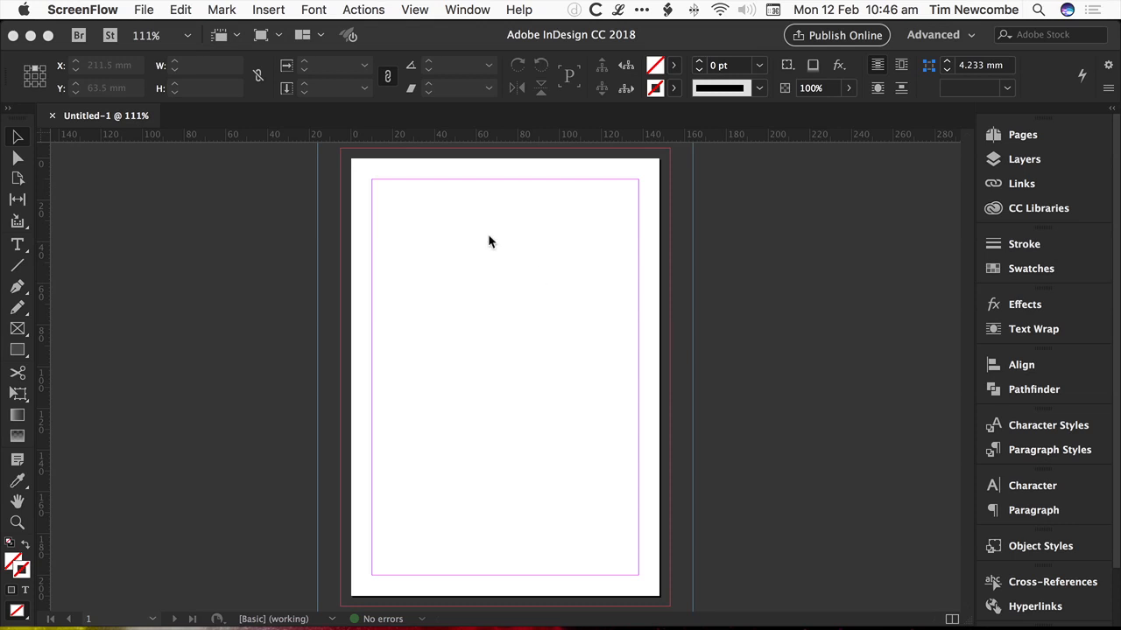
mouse_move(392, 515)
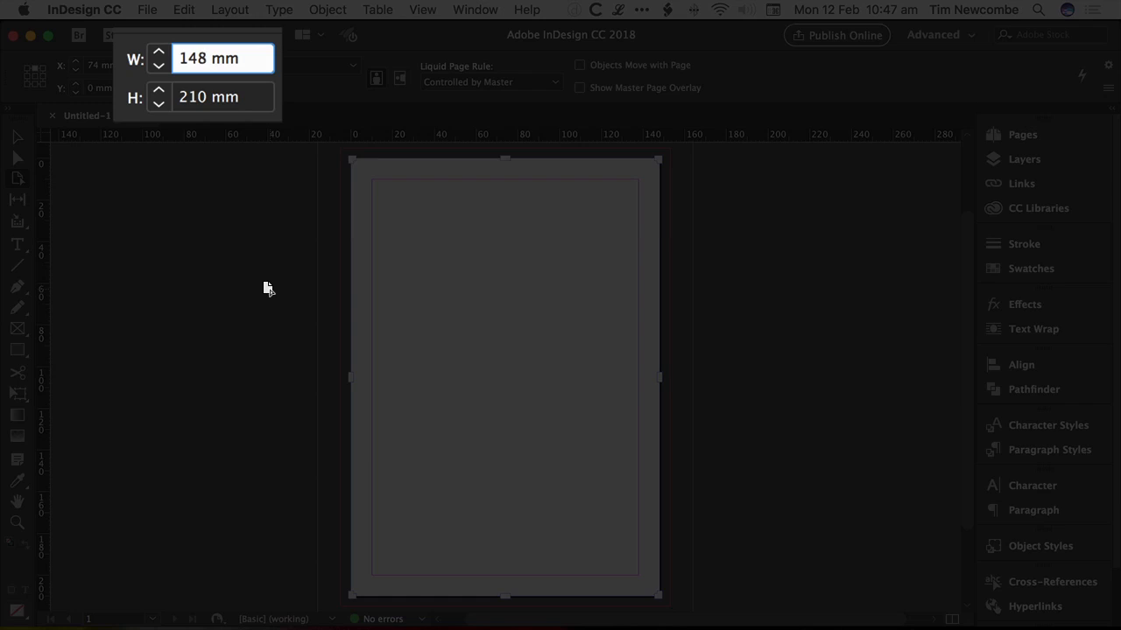
Widen the page to 148*2 = 296 mm, then add 12 mm for the spine
text(*)
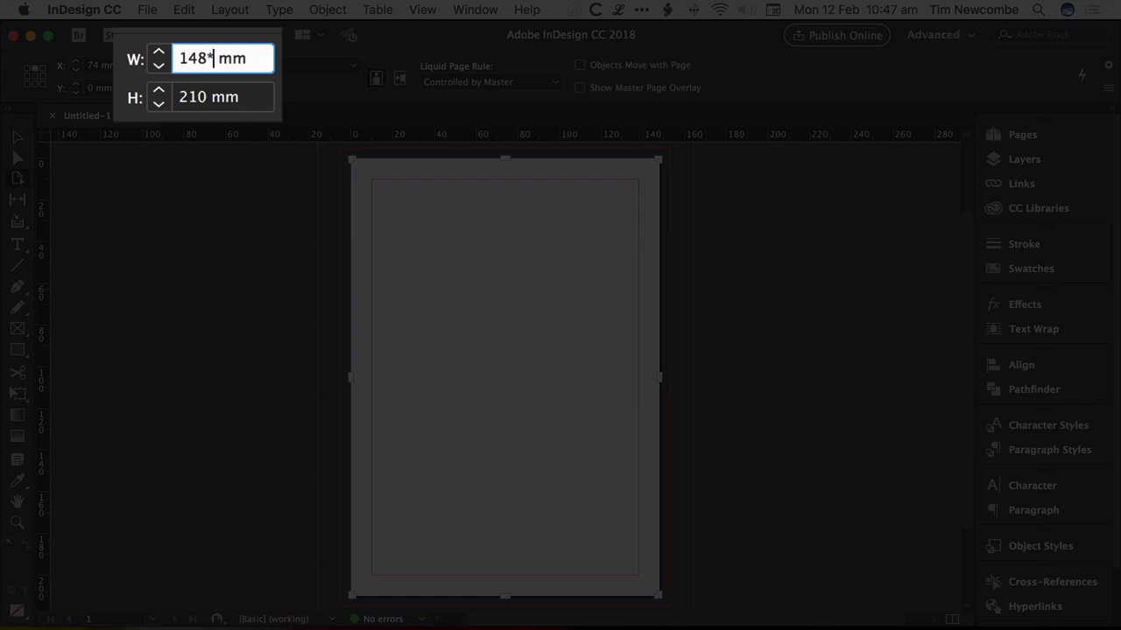
text(2)
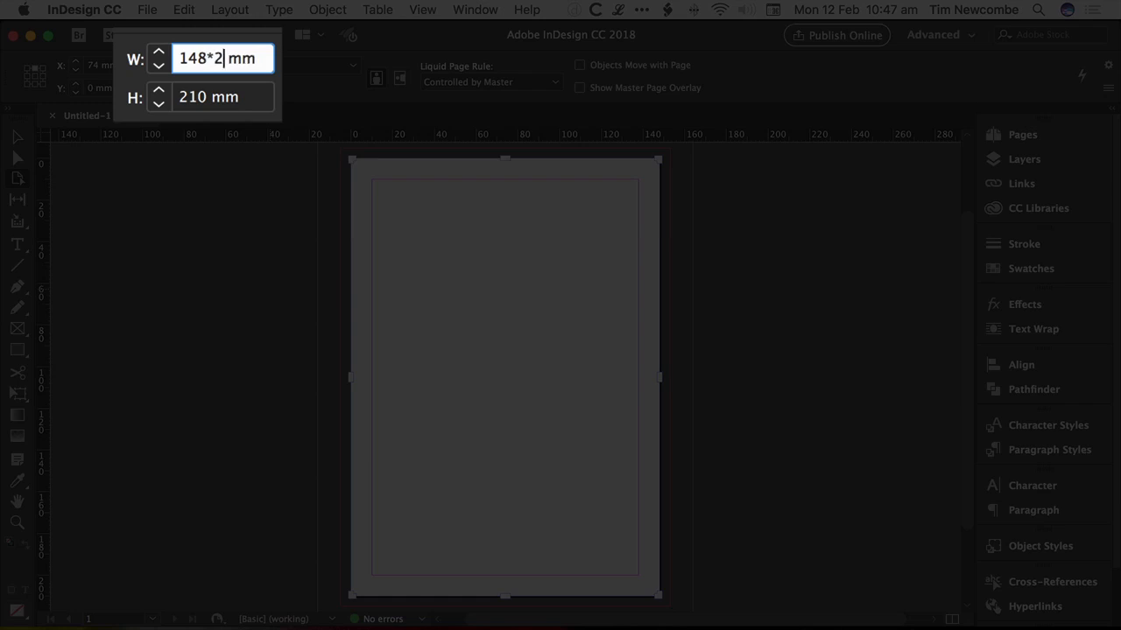
key(Enter)
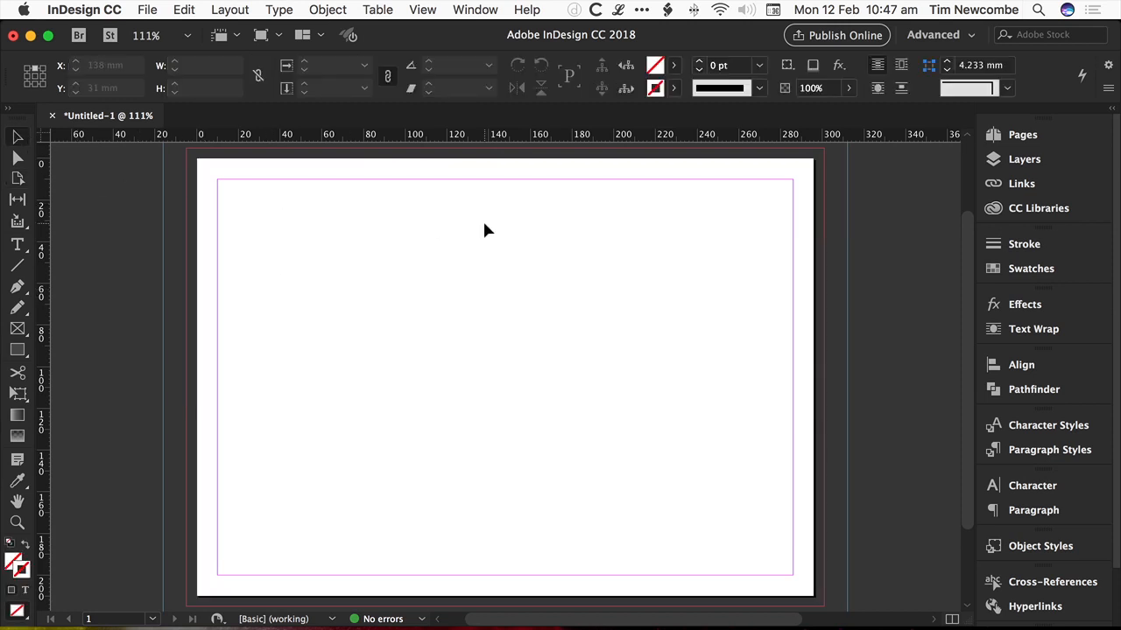
mouse_move(497, 174)
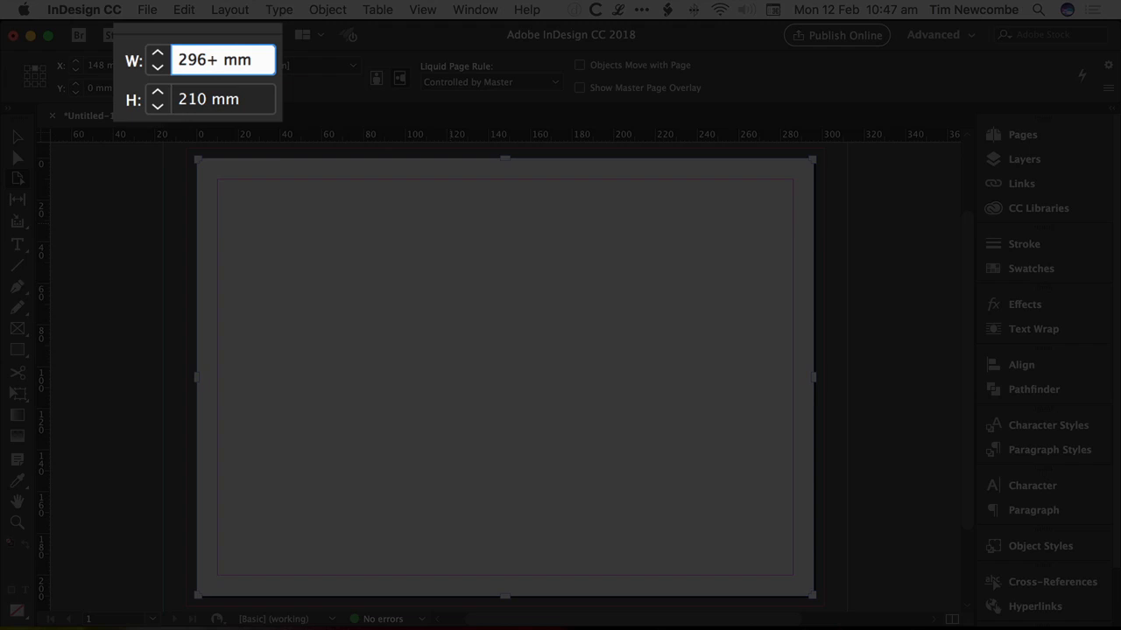
text(12)
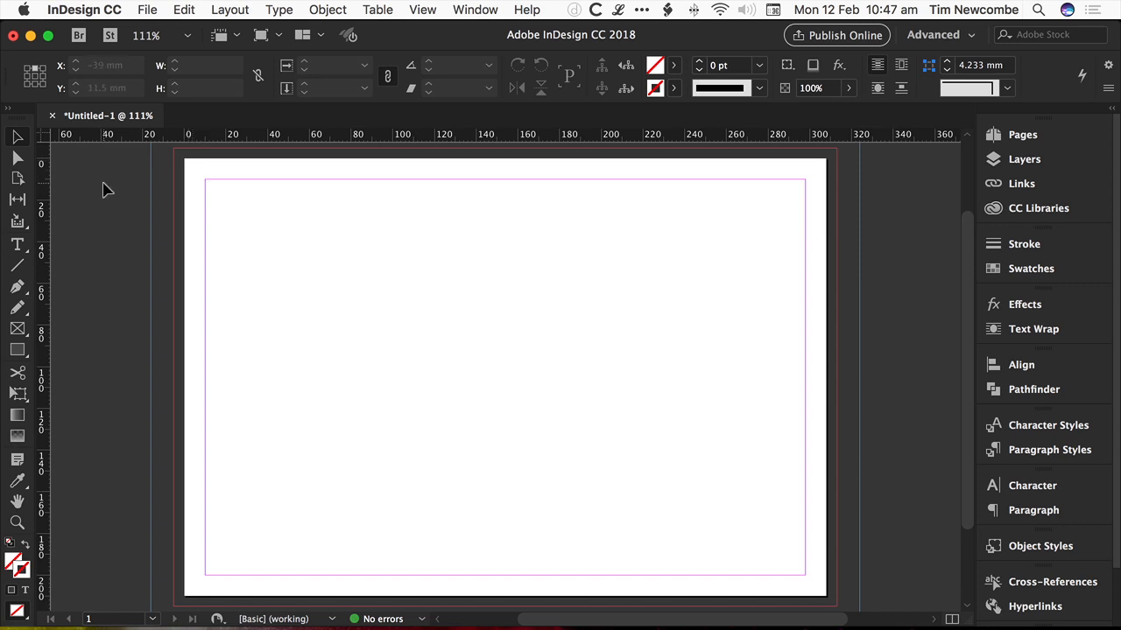
mouse_move(399, 521)
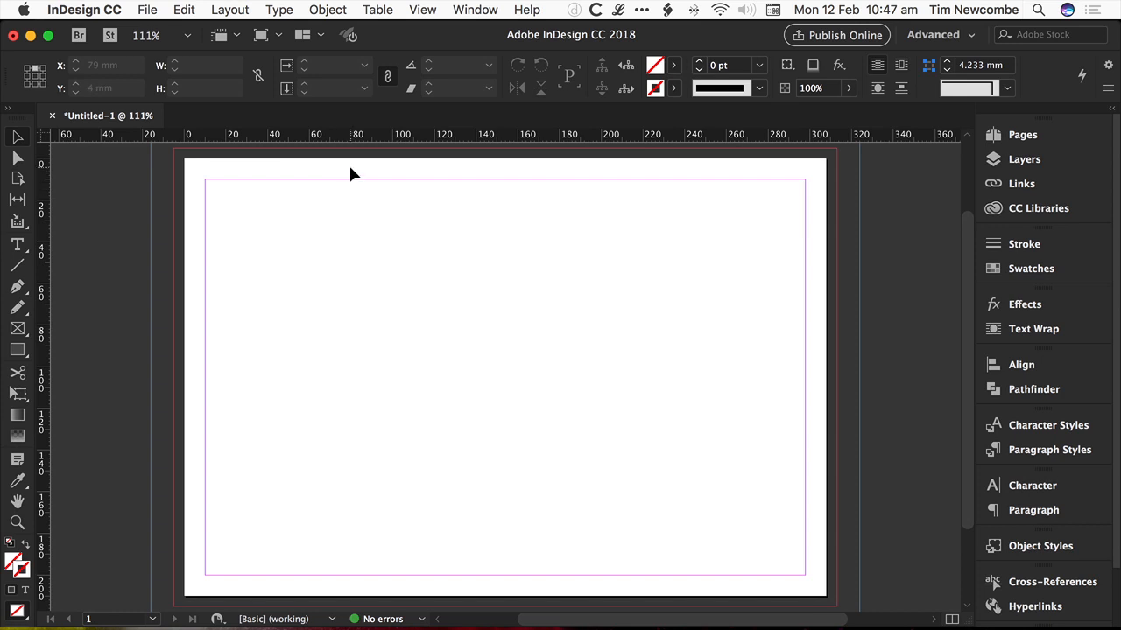
mouse_move(304, 191)
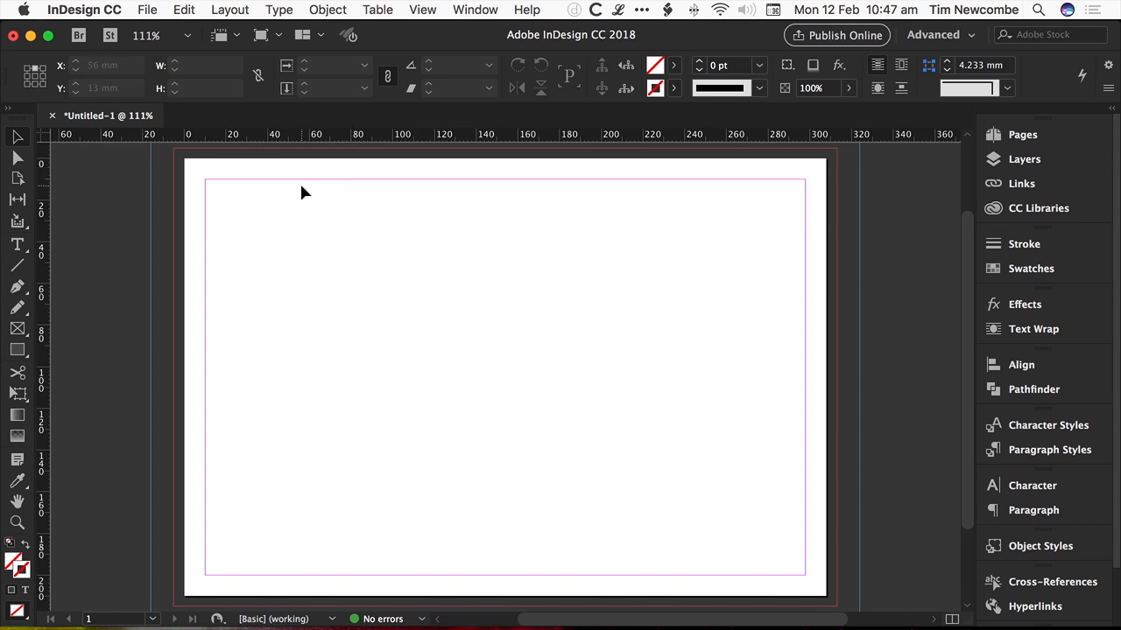
Set Margins and Columns to 2 columns with a 12 mm gutter and apply
click(231, 10)
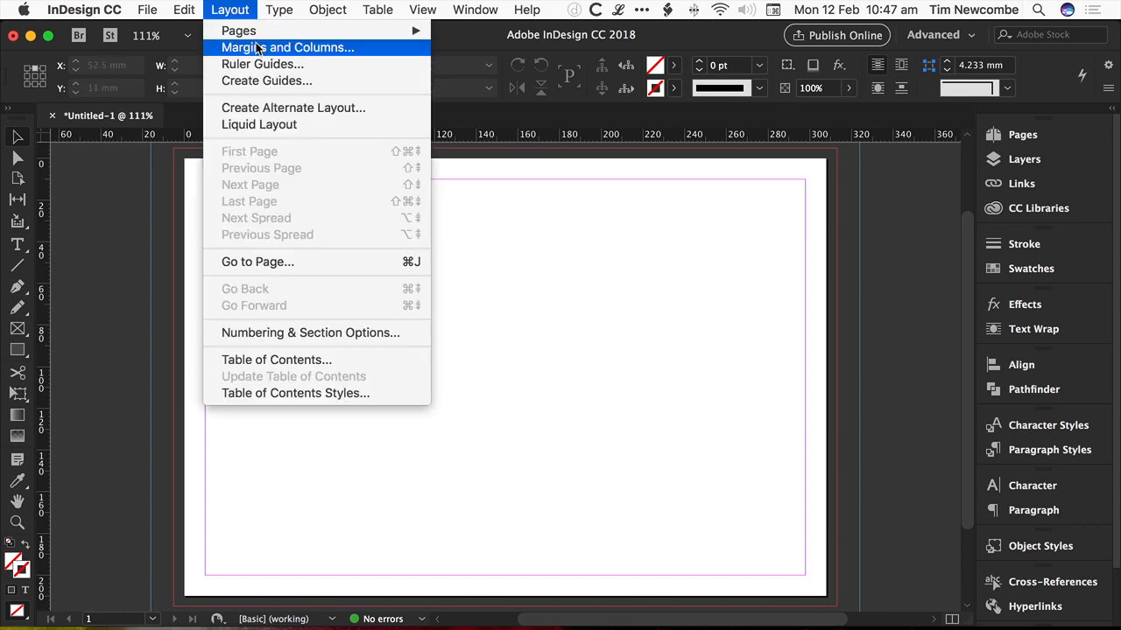
click(288, 48)
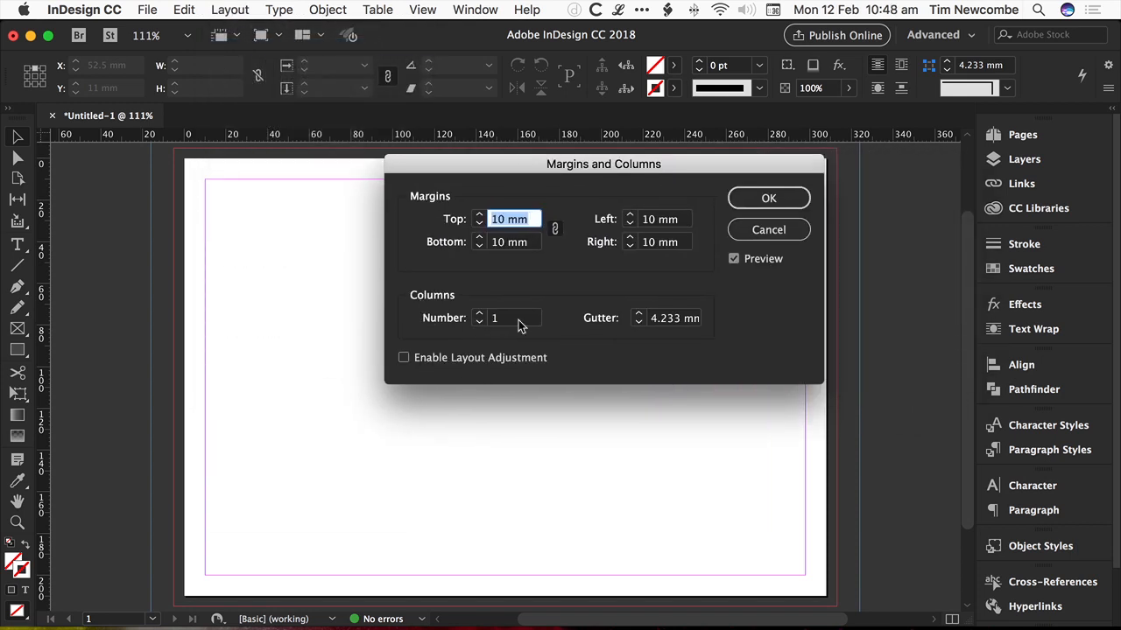
mouse_move(885, 604)
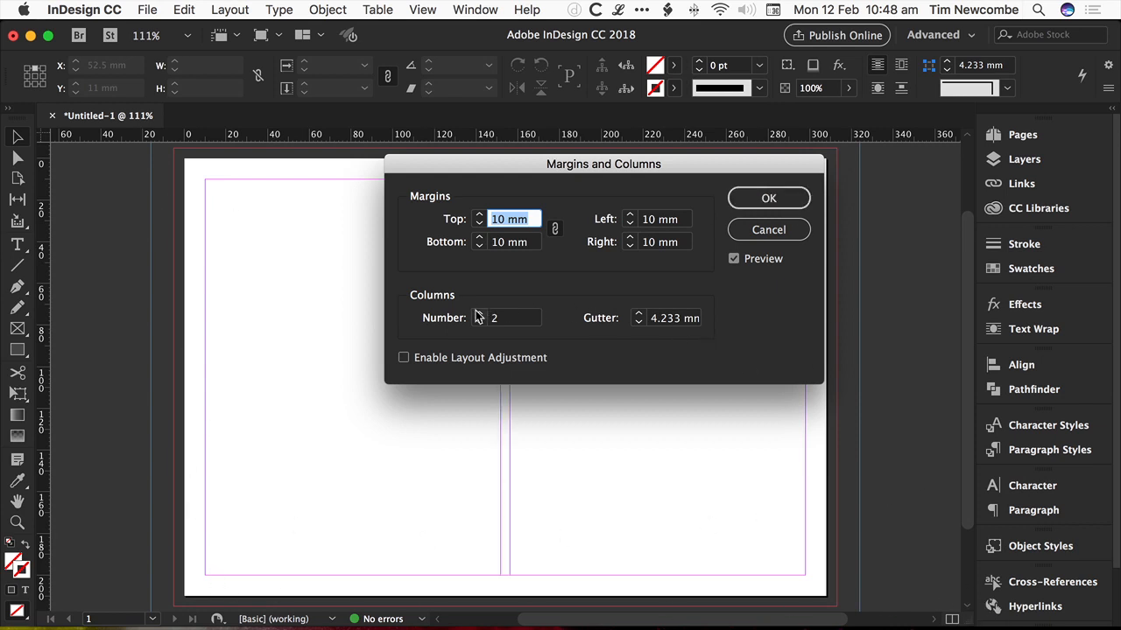
drag(602, 165, 792, 178)
text(12)
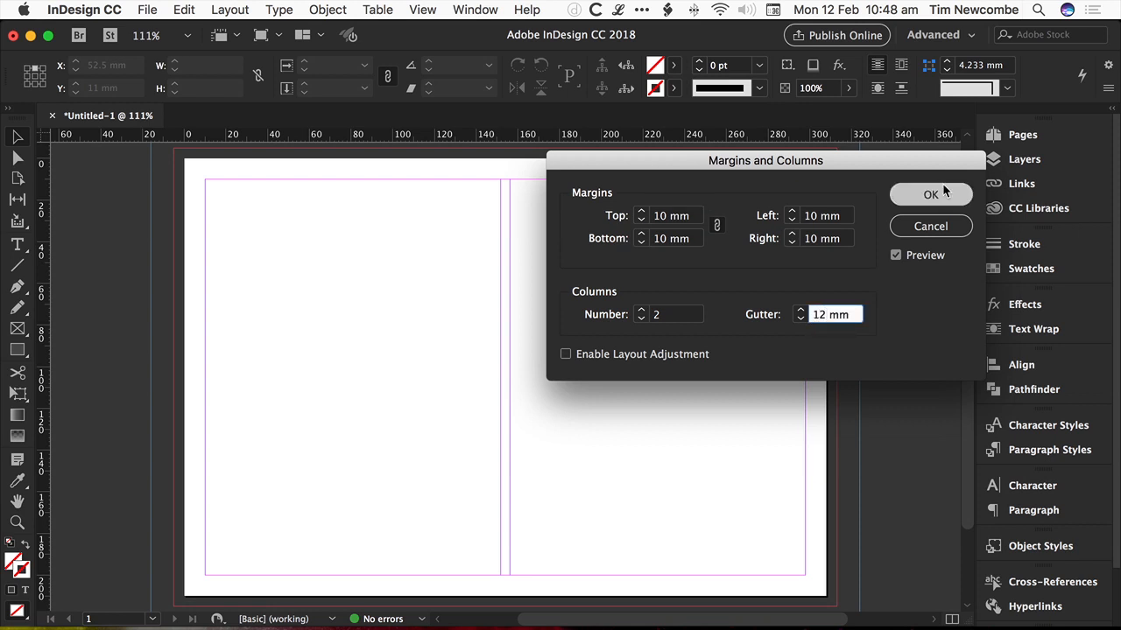
click(930, 193)
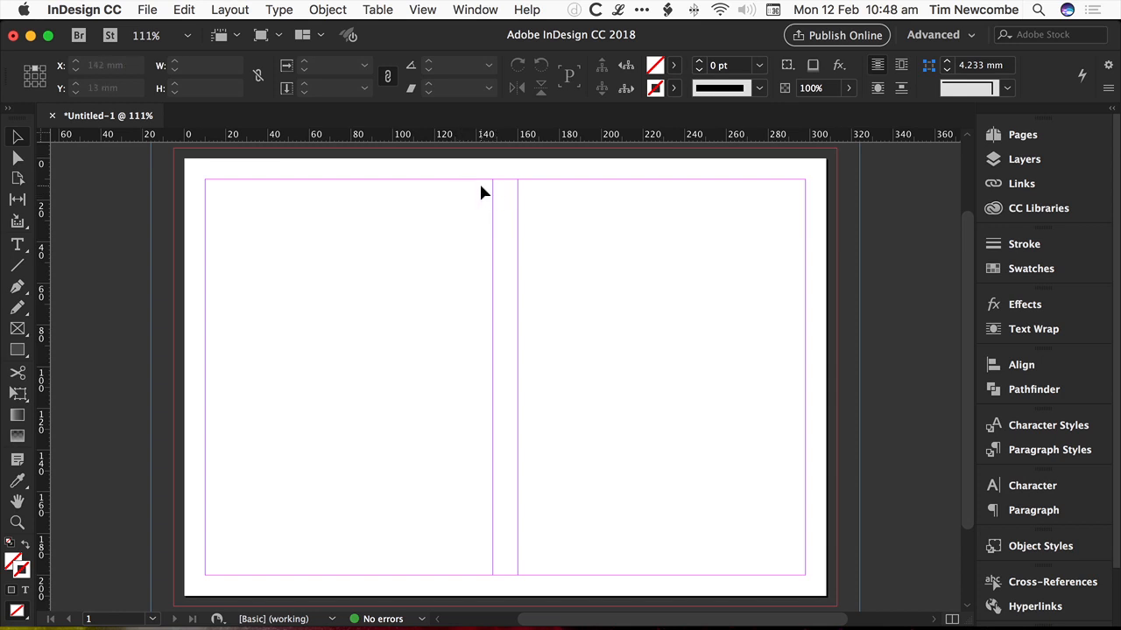
mouse_move(499, 599)
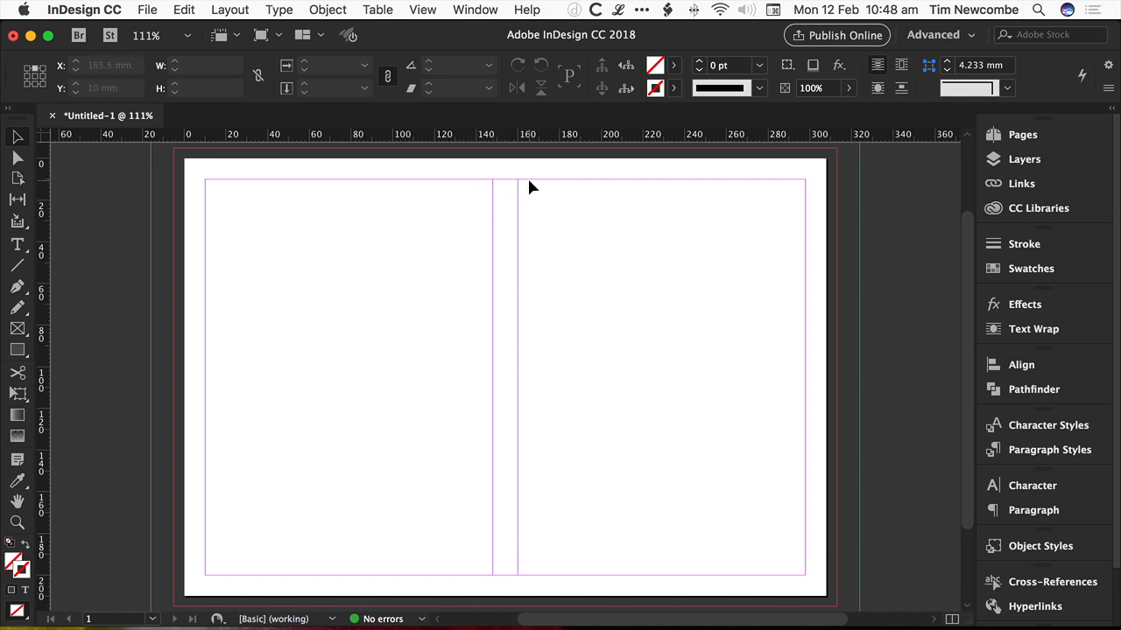
mouse_move(508, 216)
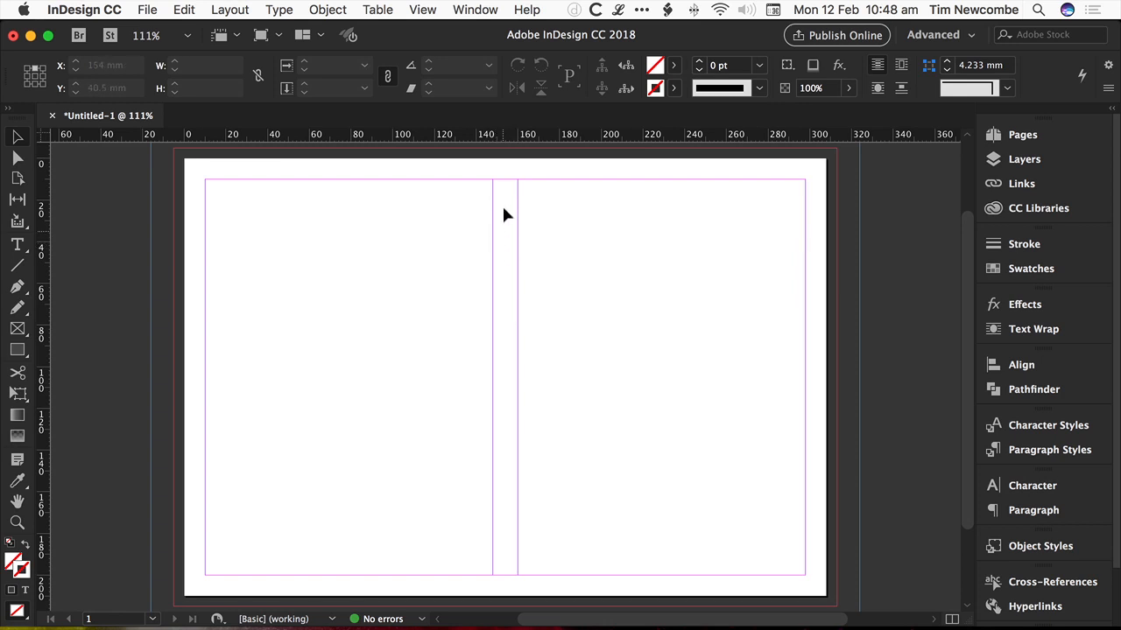
mouse_move(512, 417)
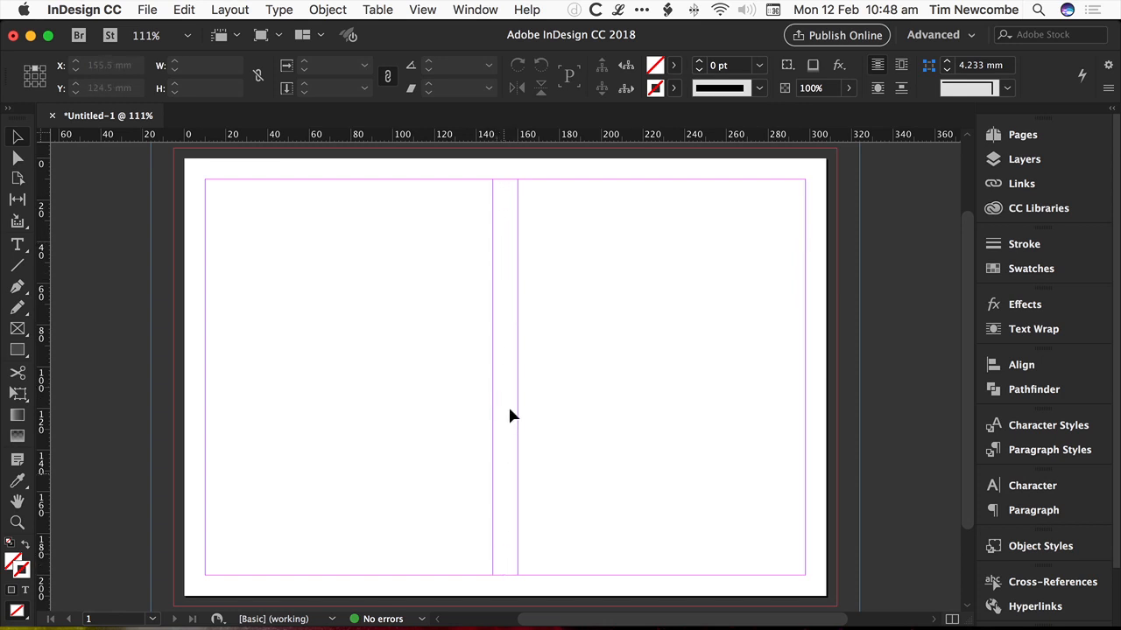
mouse_move(697, 297)
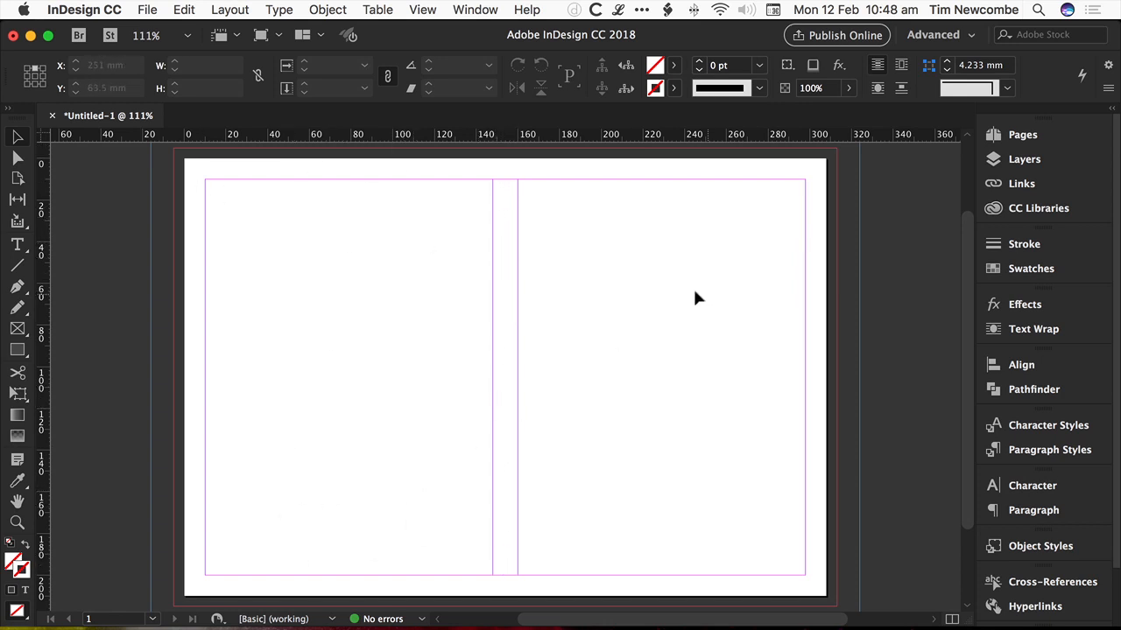
mouse_move(676, 444)
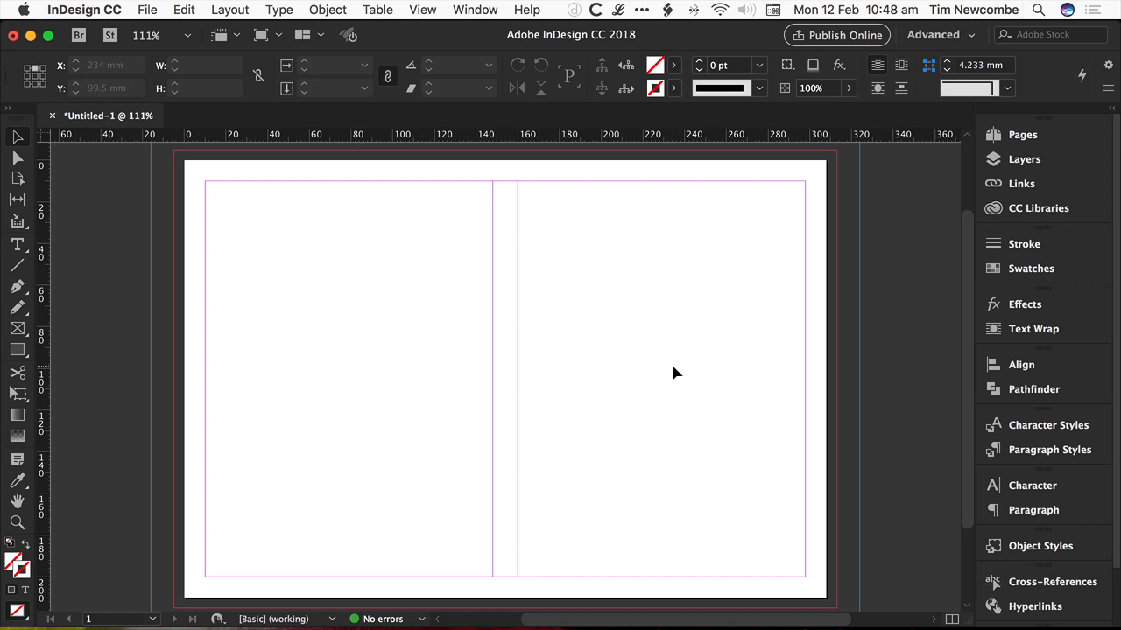
mouse_move(588, 366)
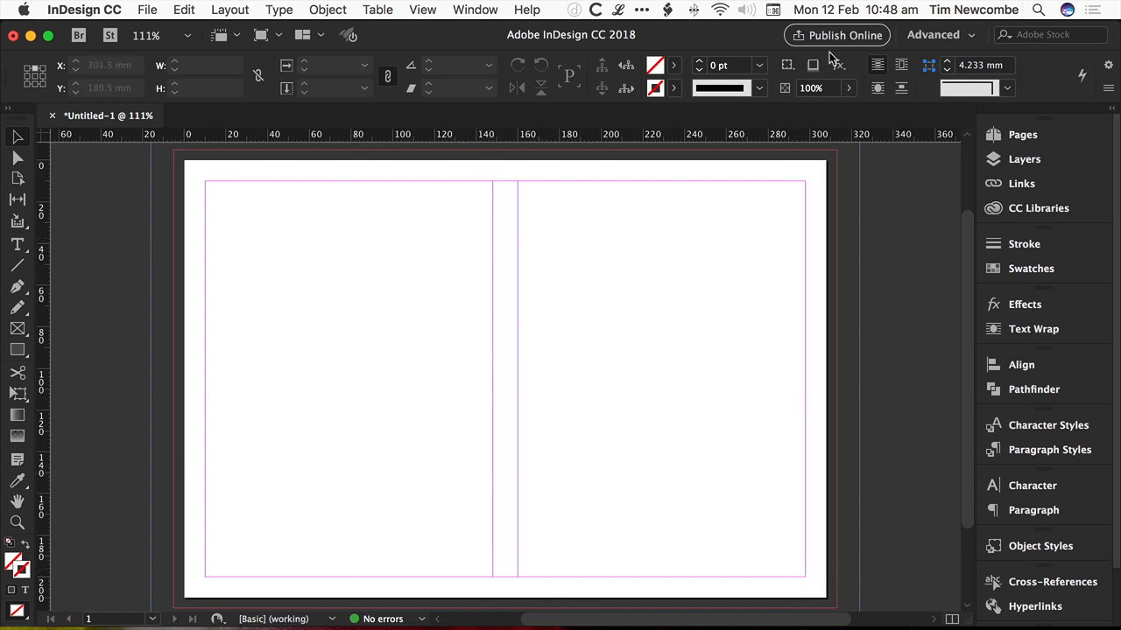
mouse_move(417, 296)
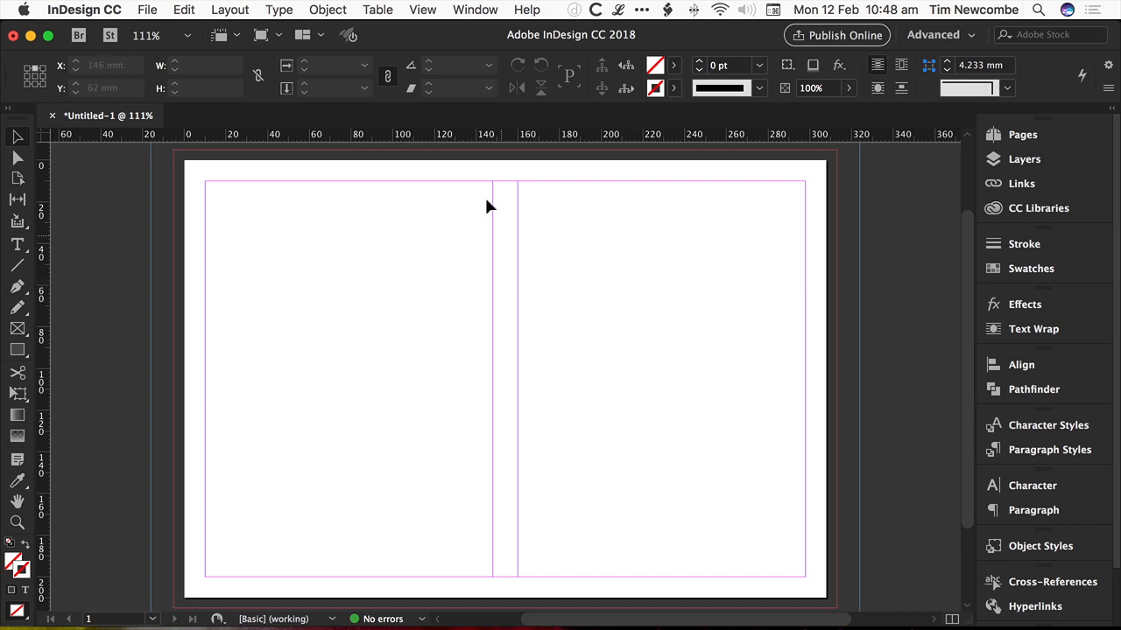
mouse_move(525, 416)
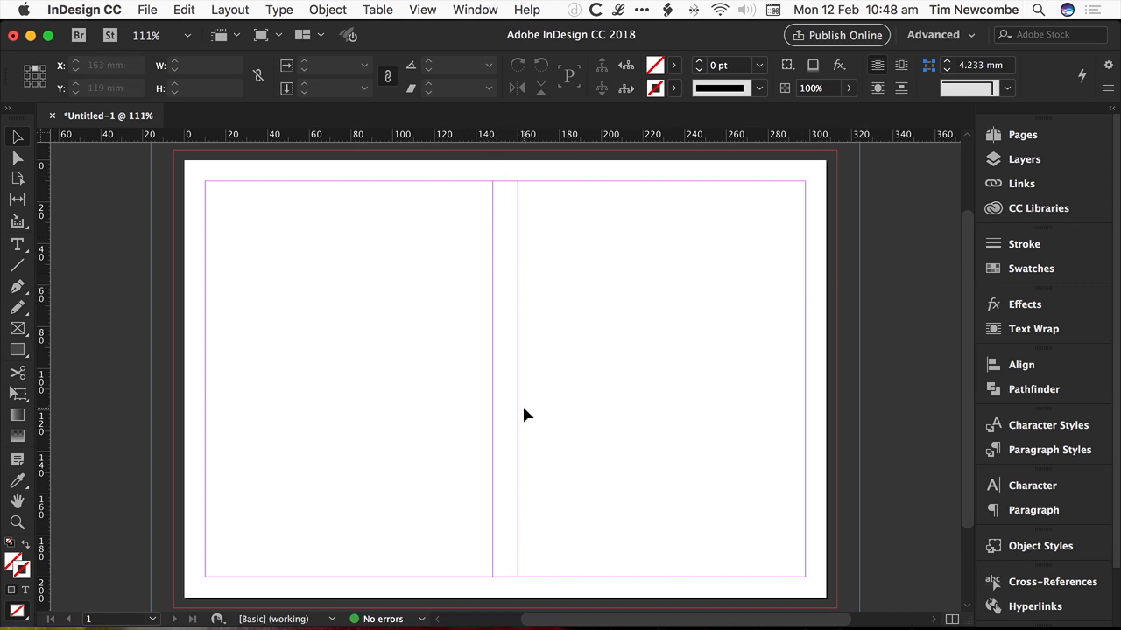
mouse_move(509, 415)
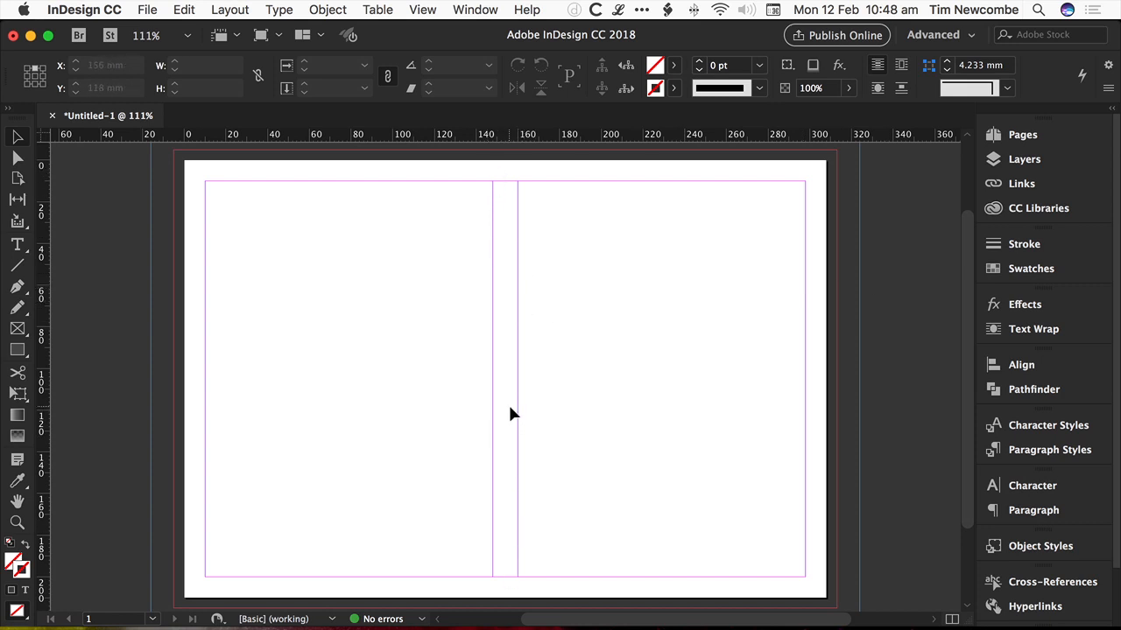